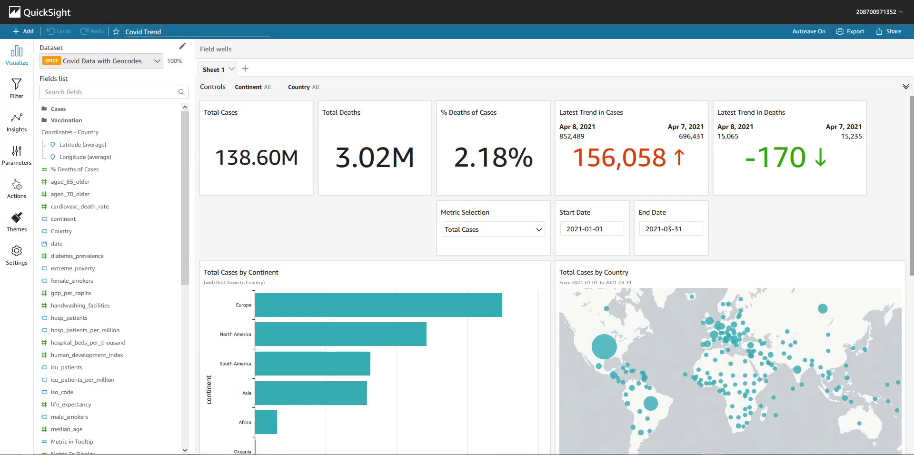
- Show the Actions setup for the Total Cases by Continent bar chart
{"action": "scroll", "scroll_direction": "down", "scroll_amount": 3}
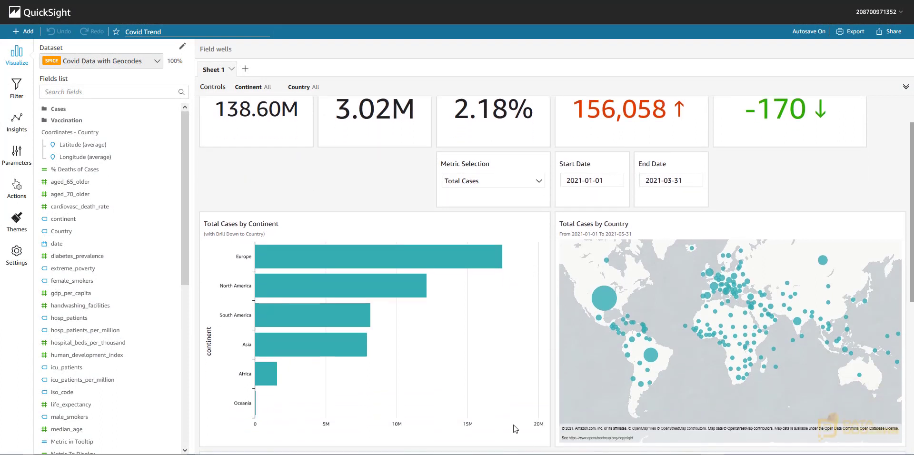
{"action": "mouse_move", "coordinate": [394, 228]}
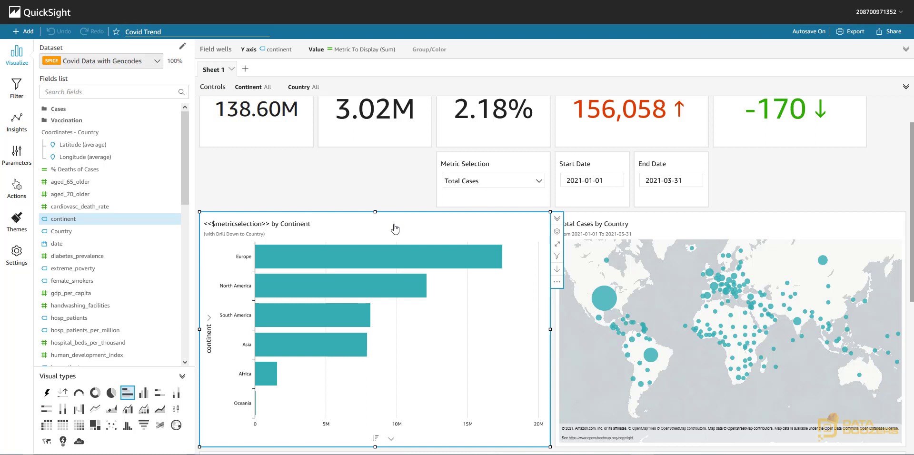
{"action": "mouse_move", "coordinate": [17, 189]}
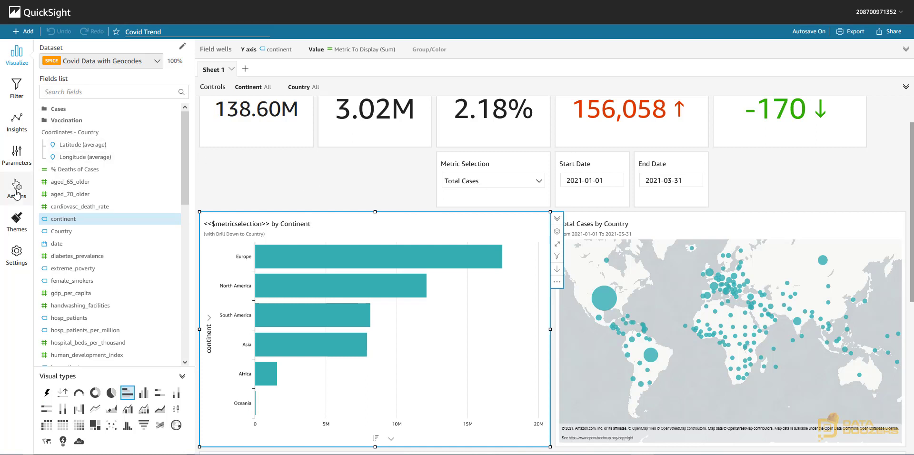
{"action": "left_click", "coordinate": [17, 185]}
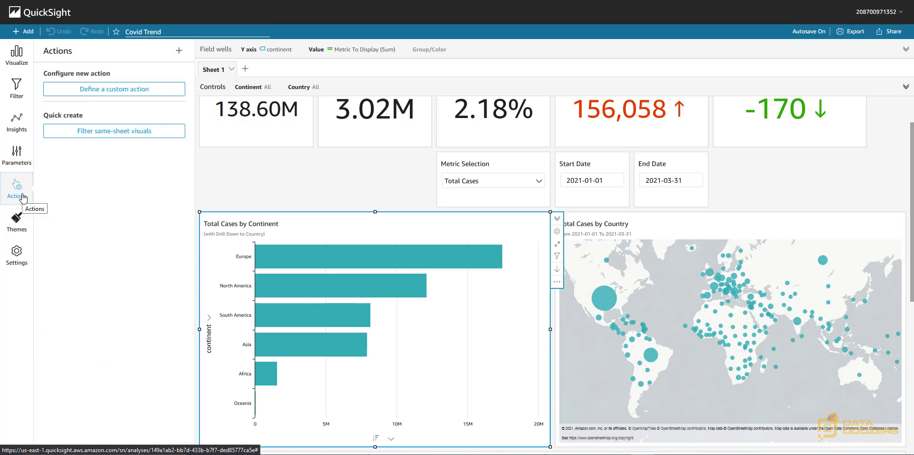
{"action": "mouse_move", "coordinate": [139, 185]}
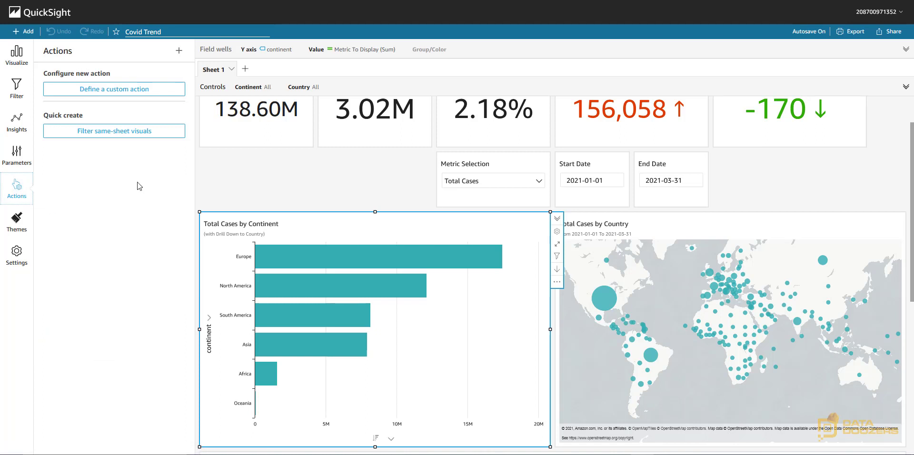
{"action": "mouse_move", "coordinate": [90, 155]}
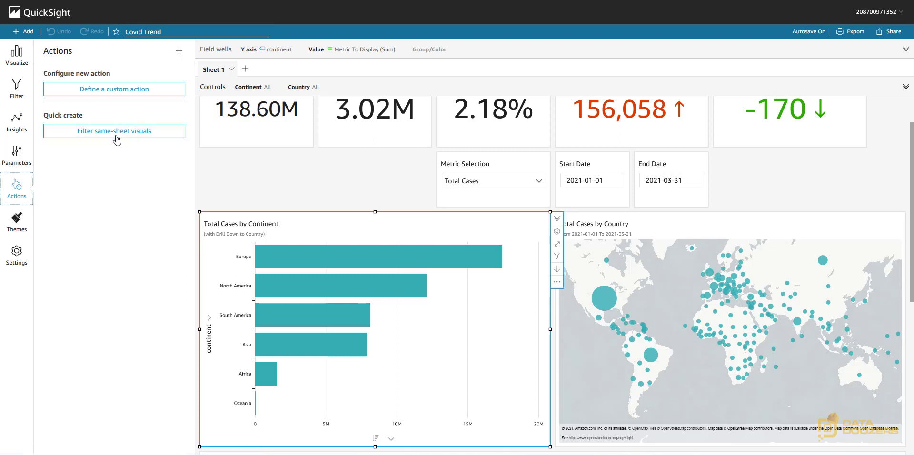
{"action": "mouse_move", "coordinate": [150, 144]}
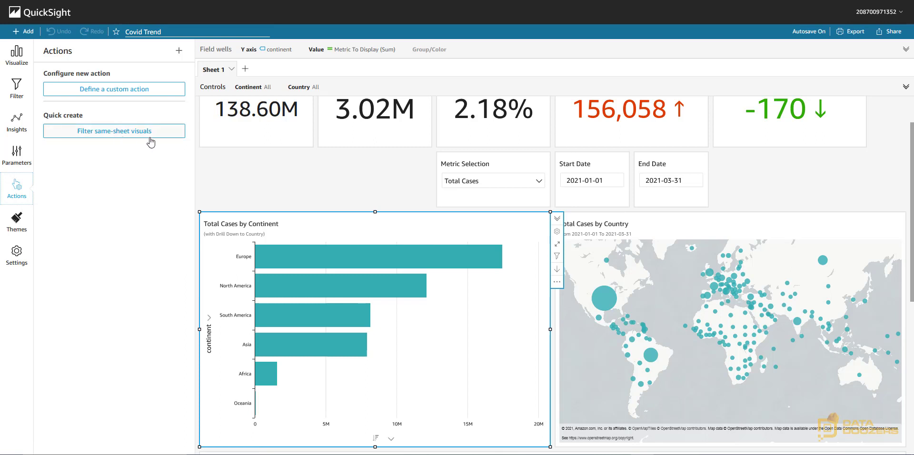
{"action": "mouse_move", "coordinate": [120, 89]}
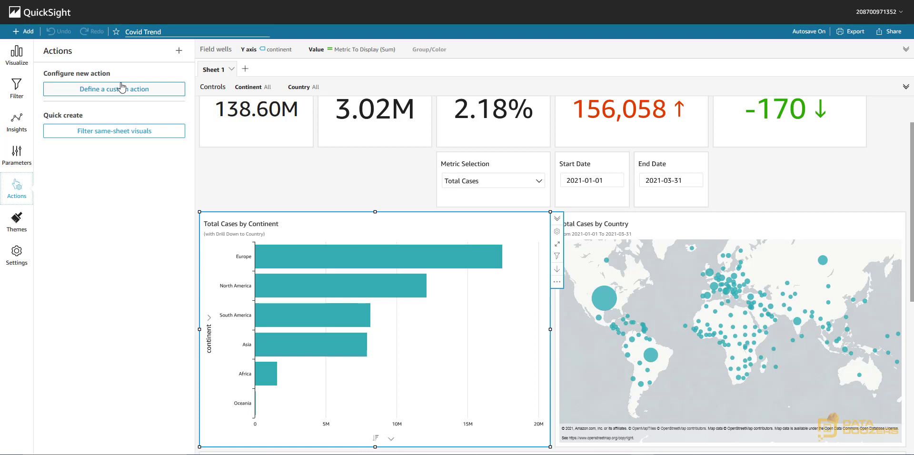
{"action": "mouse_move", "coordinate": [116, 162]}
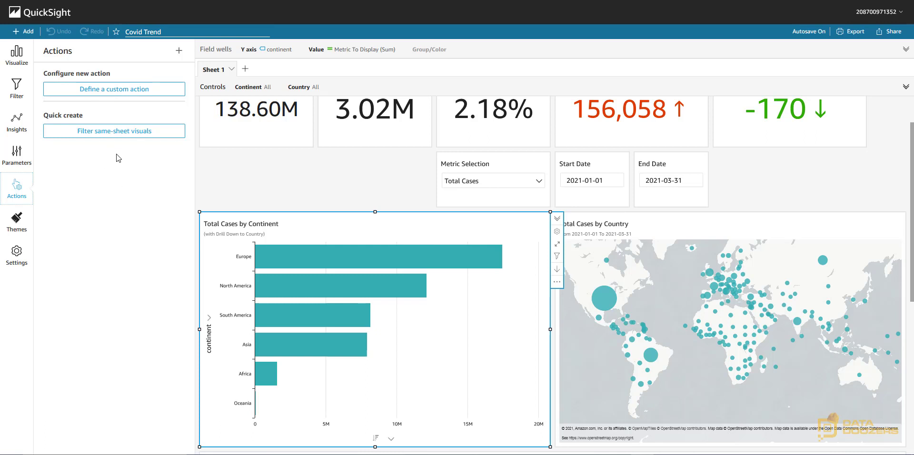
- Add the quick same-sheet filter Action 1 to the chart and peek at the Continent/Country filter controls
{"action": "left_click", "coordinate": [113, 130]}
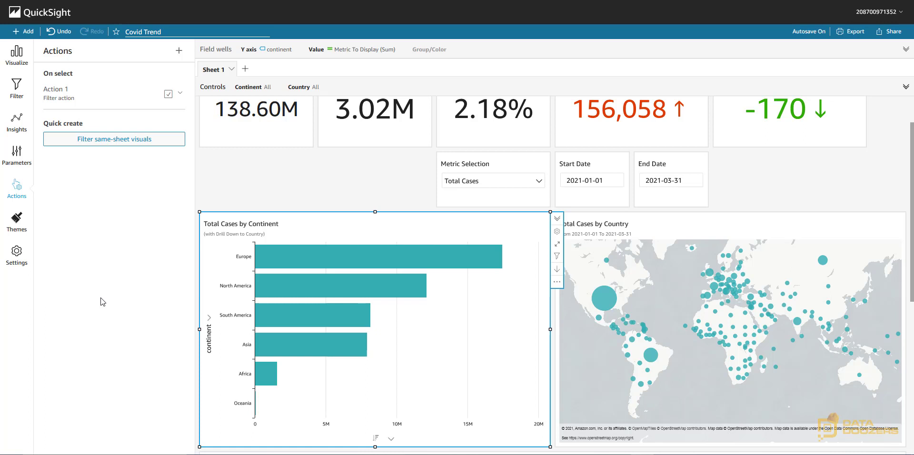
{"action": "mouse_move", "coordinate": [853, 140]}
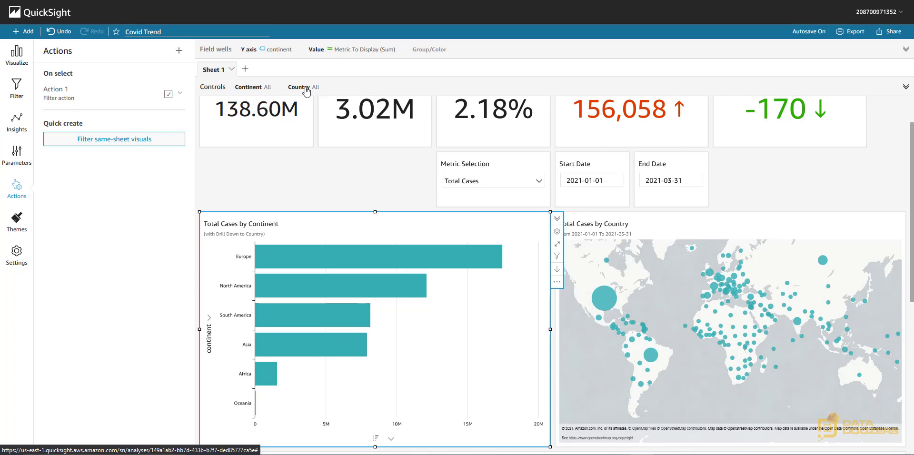
{"action": "left_click", "coordinate": [904, 87]}
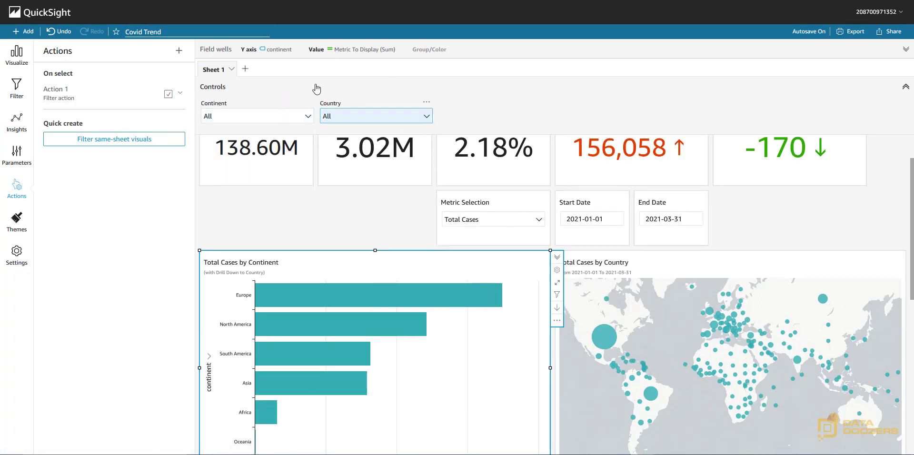
{"action": "left_click", "coordinate": [307, 115]}
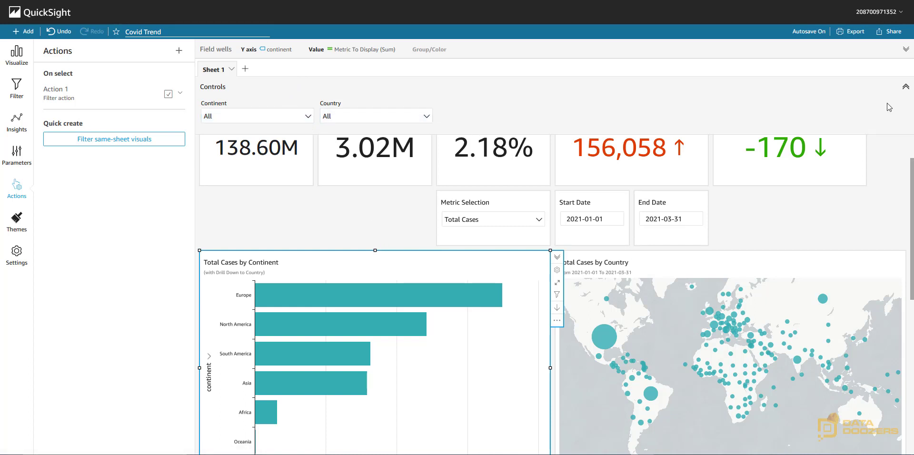
{"action": "left_click", "coordinate": [905, 87]}
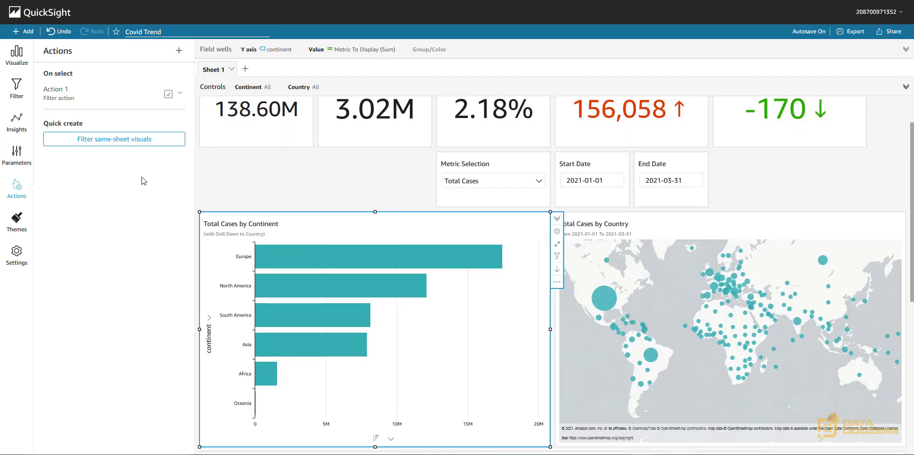
{"action": "mouse_move", "coordinate": [117, 187]}
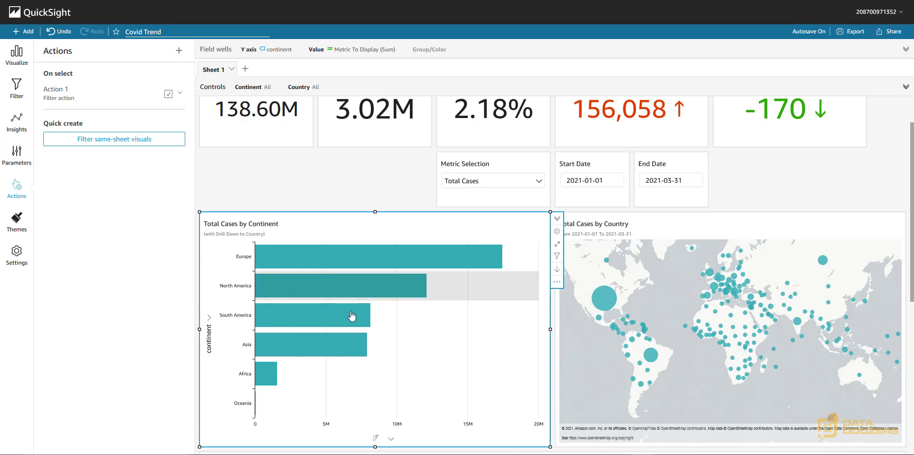
{"action": "mouse_move", "coordinate": [291, 371]}
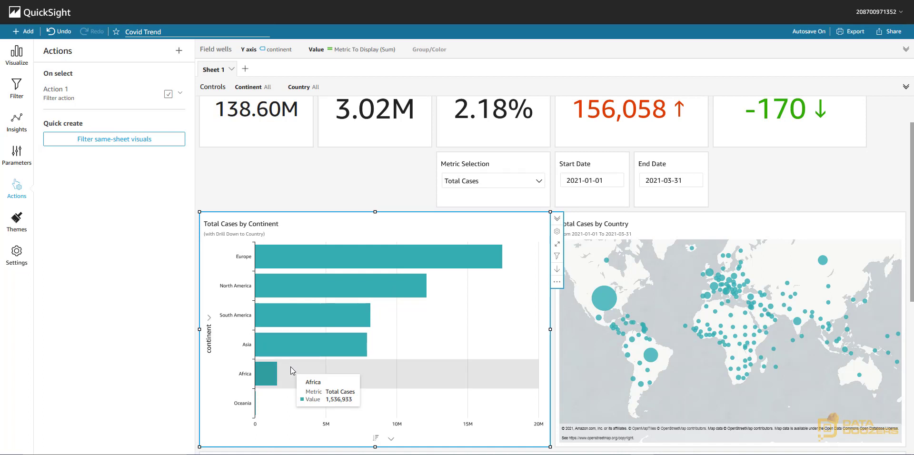
{"action": "mouse_move", "coordinate": [329, 264]}
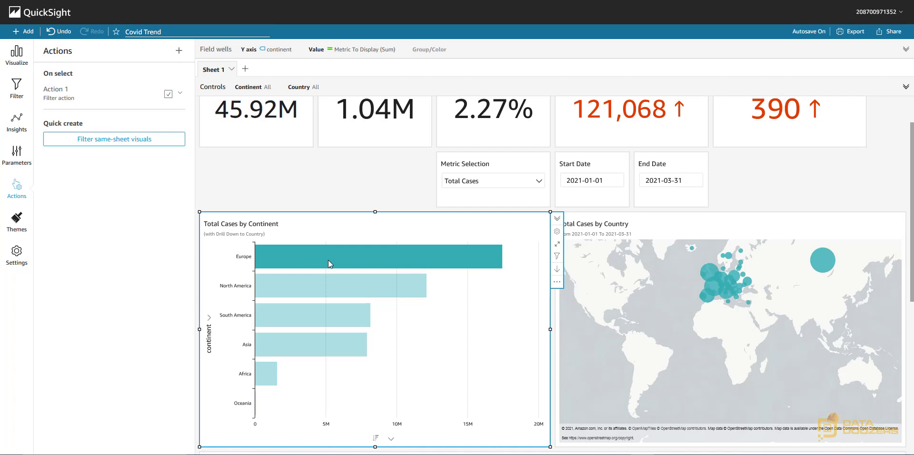
{"action": "mouse_move", "coordinate": [264, 269]}
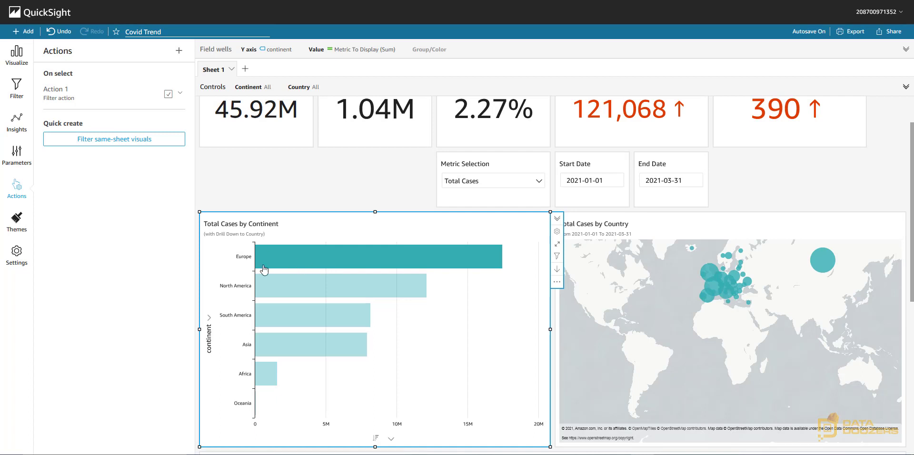
{"action": "mouse_move", "coordinate": [296, 262]}
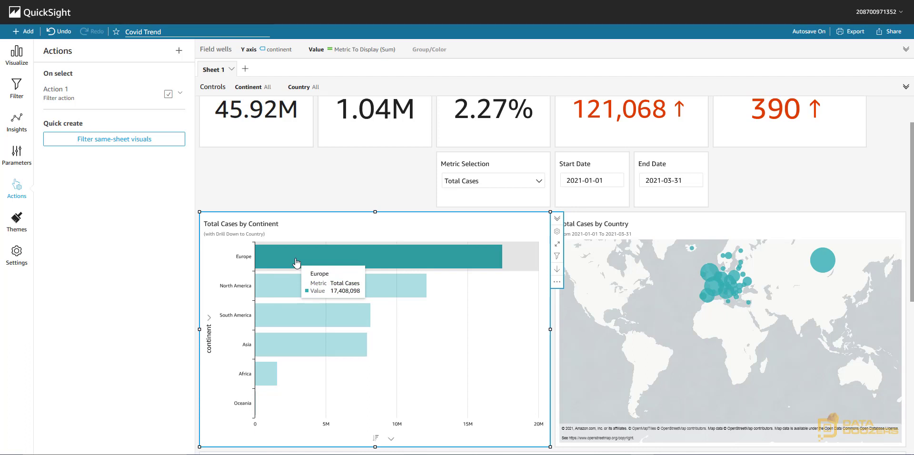
{"action": "mouse_move", "coordinate": [289, 321]}
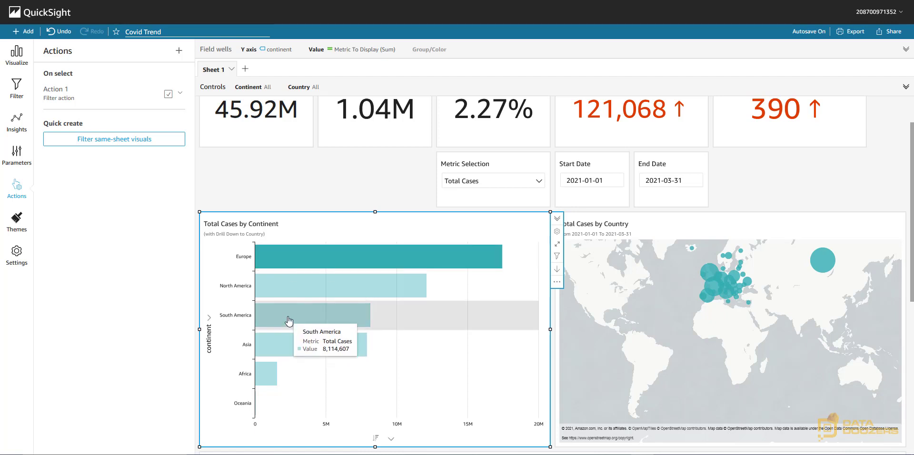
{"action": "left_click", "coordinate": [286, 315]}
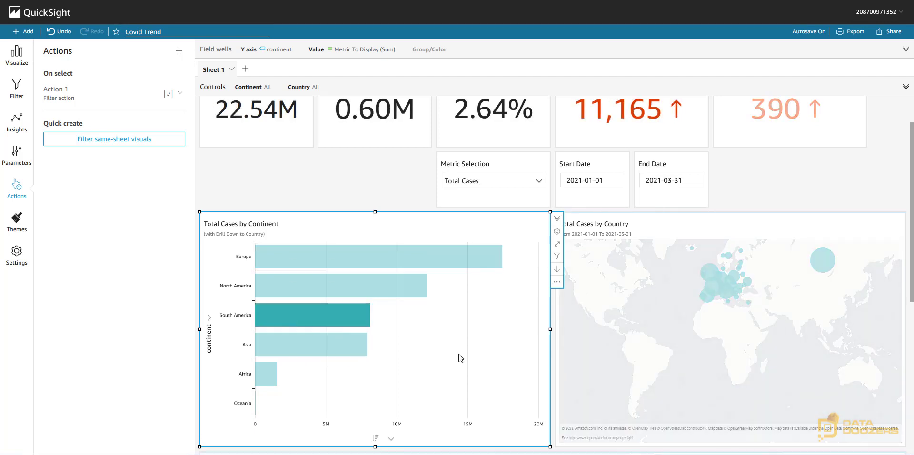
{"action": "left_click", "coordinate": [313, 314]}
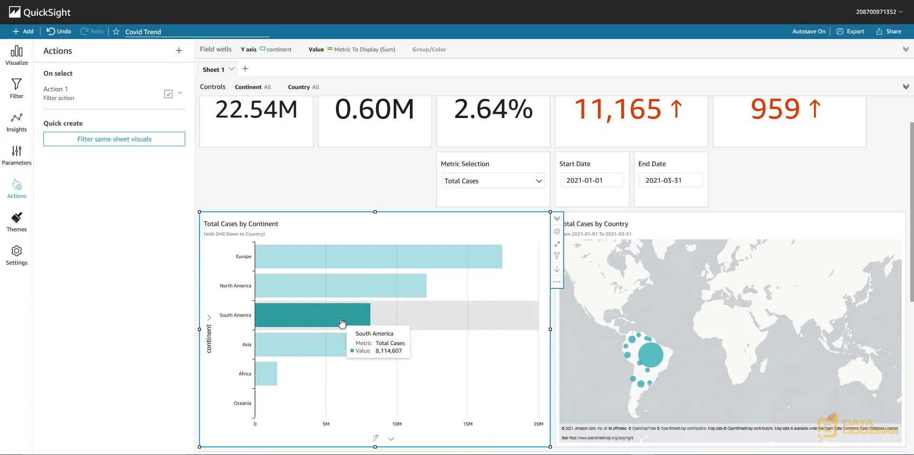
{"action": "mouse_move", "coordinate": [318, 314]}
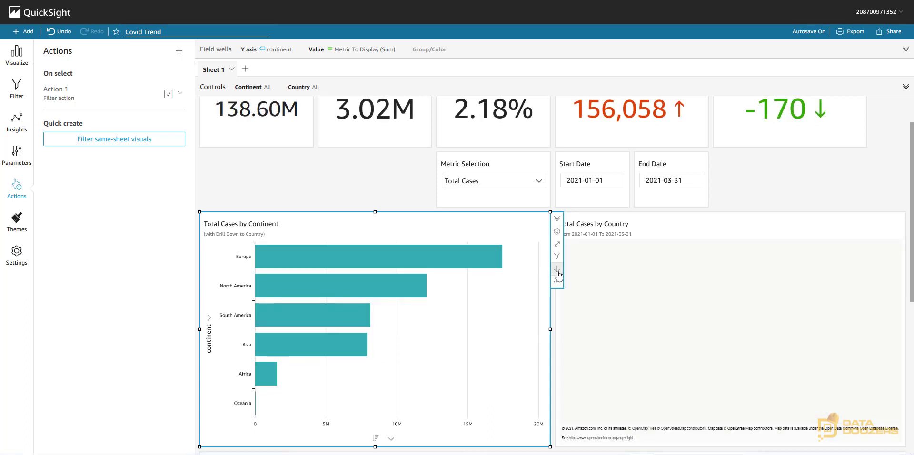
- Drill the Total Cases by Continent chart down to individual countries
{"action": "left_click", "coordinate": [557, 274]}
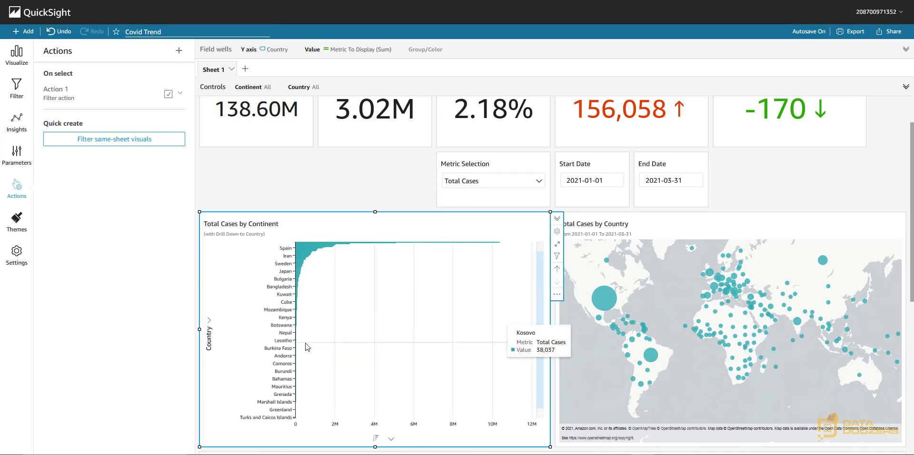
{"action": "mouse_move", "coordinate": [541, 415]}
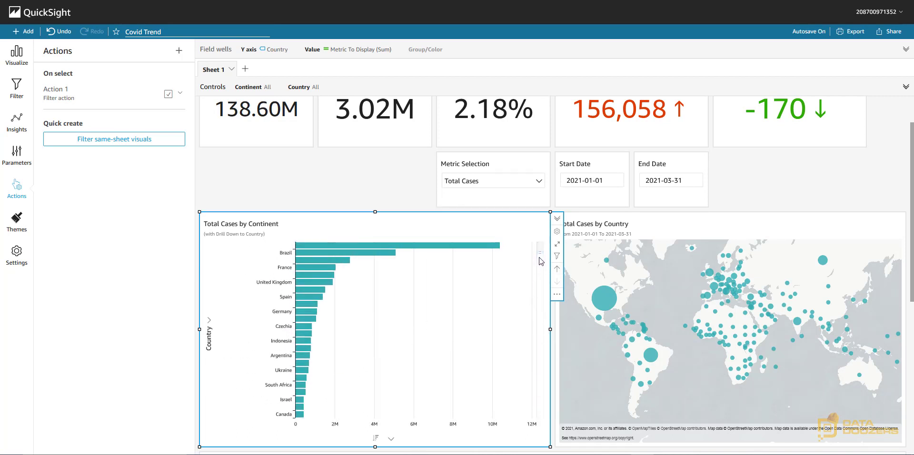
{"action": "mouse_move", "coordinate": [319, 253]}
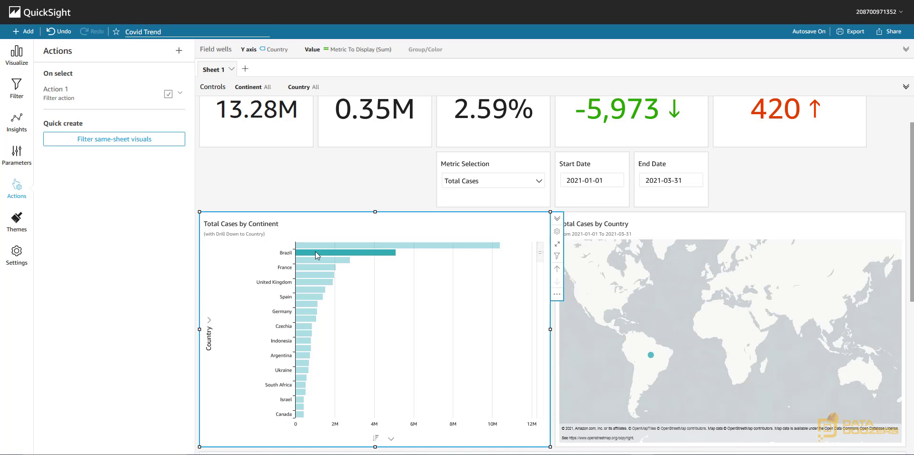
{"action": "mouse_move", "coordinate": [373, 256]}
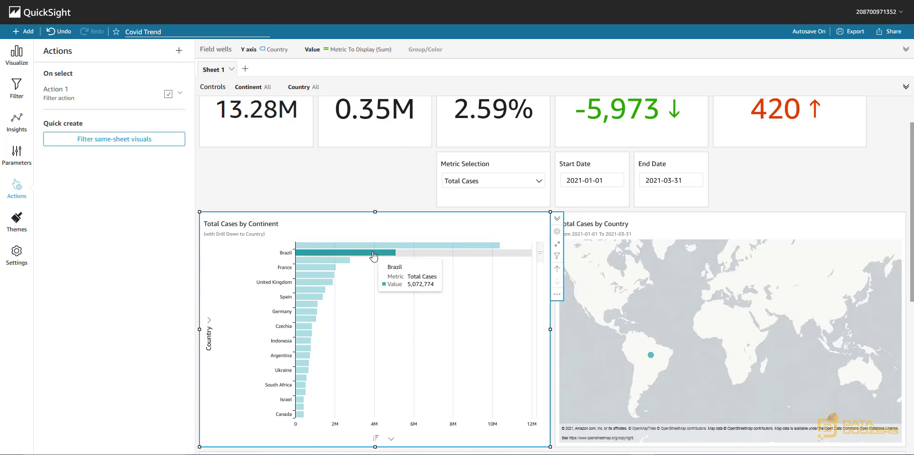
{"action": "mouse_move", "coordinate": [391, 258]}
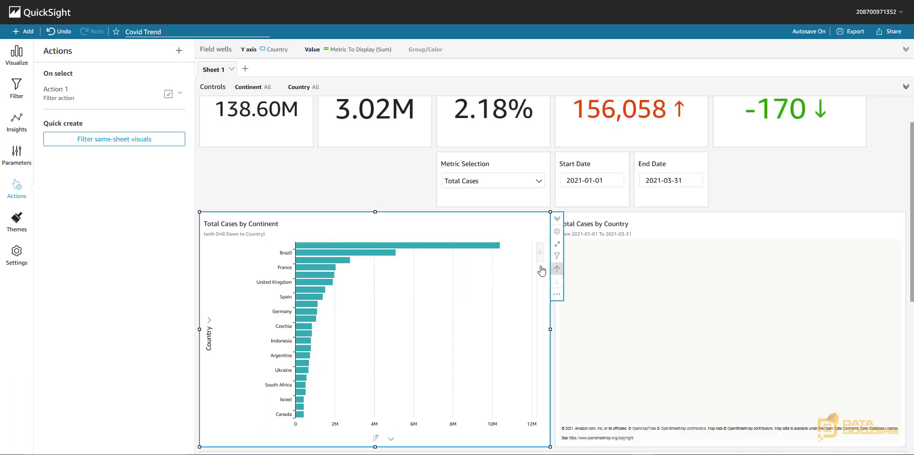
- Drill the chart back up to continents and begin editing Action 1
{"action": "left_click", "coordinate": [557, 269]}
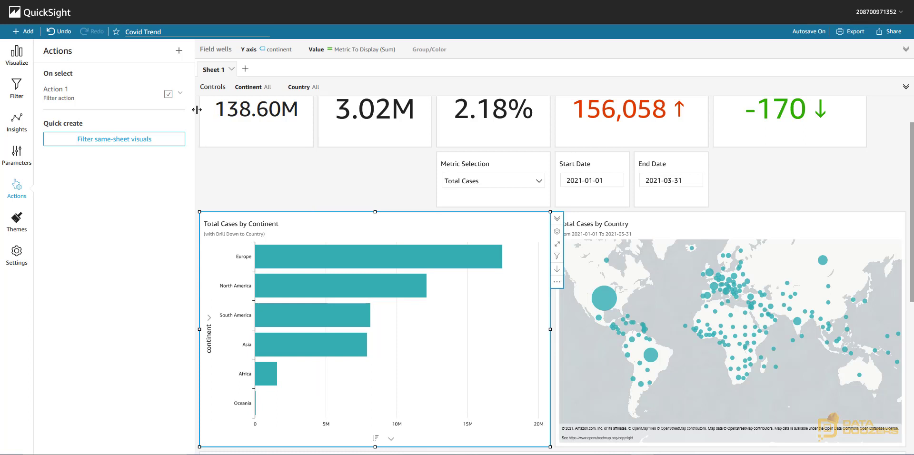
{"action": "left_click", "coordinate": [180, 93]}
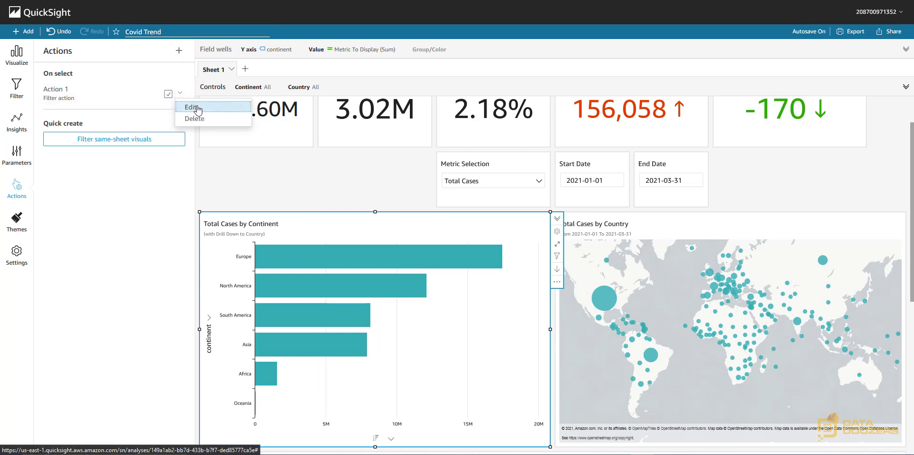
{"action": "left_click", "coordinate": [190, 107]}
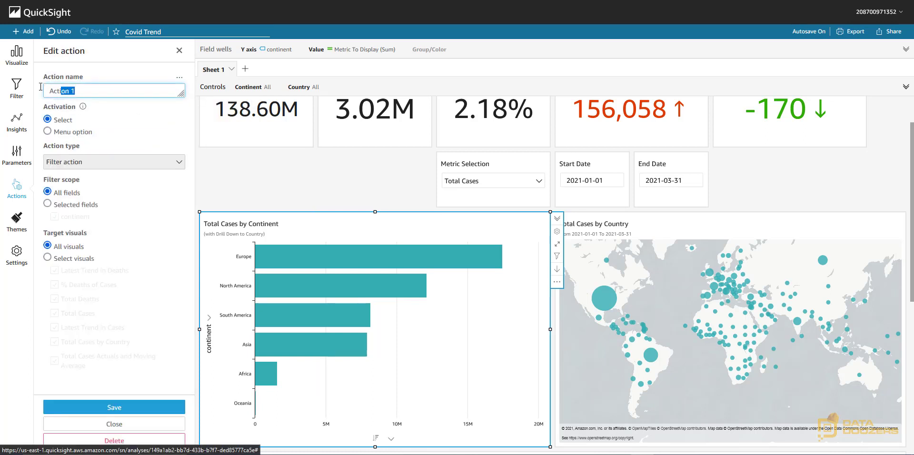
- Rename Action 1 to 'Filter by Continent/Country' and save it
{"action": "type", "text": "F"}
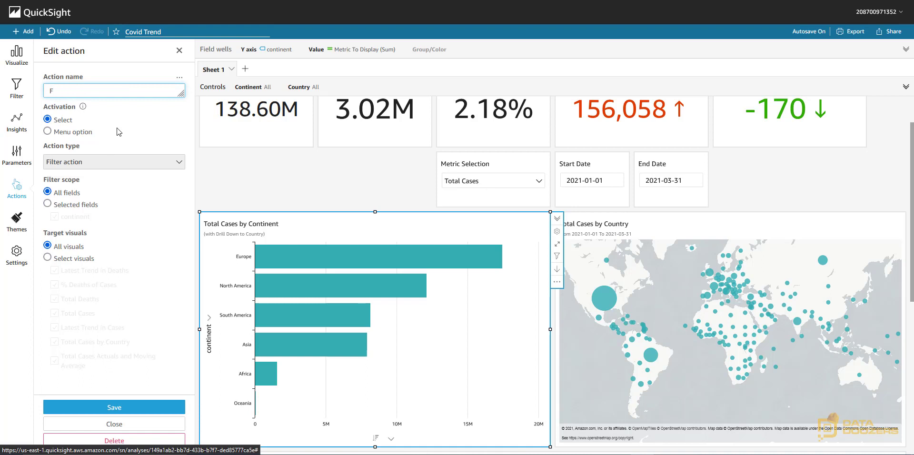
{"action": "type", "text": "ilter by Continent"}
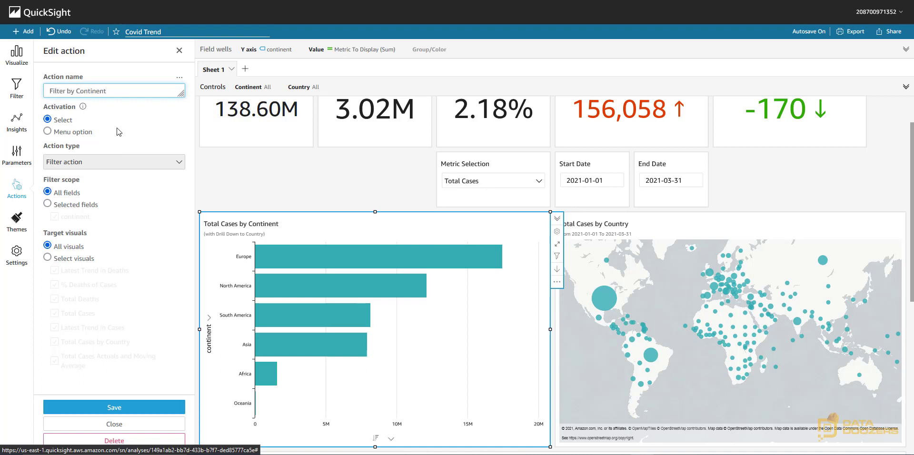
{"action": "type", "text": "/Country"}
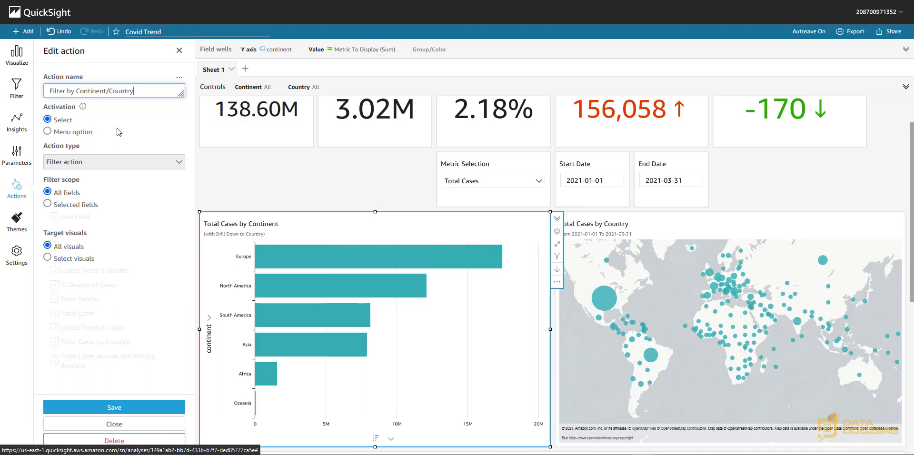
{"action": "left_click", "coordinate": [114, 407]}
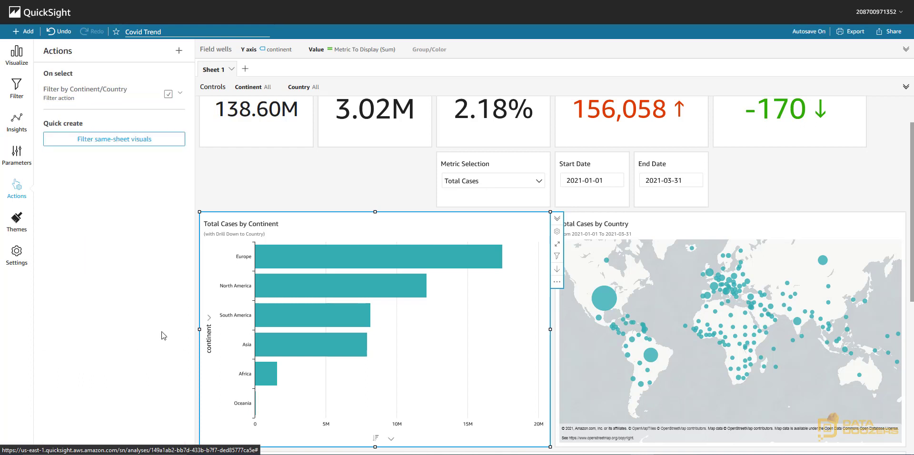
{"action": "mouse_move", "coordinate": [343, 238]}
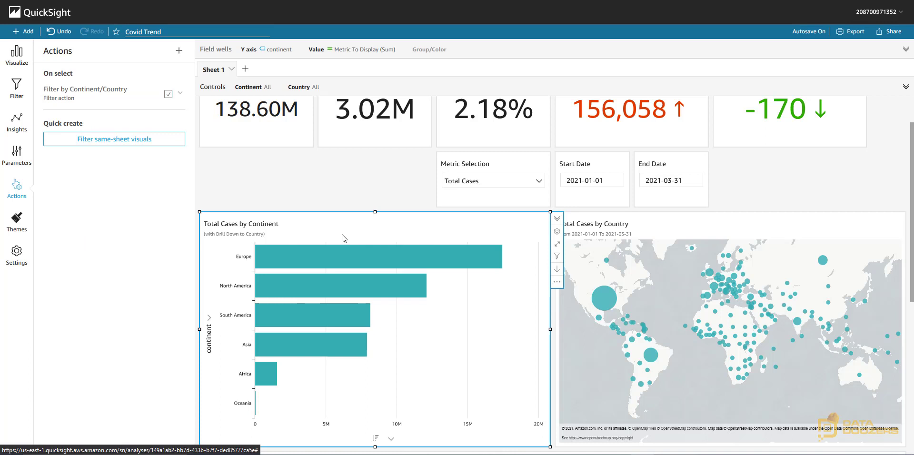
{"action": "mouse_move", "coordinate": [84, 90]}
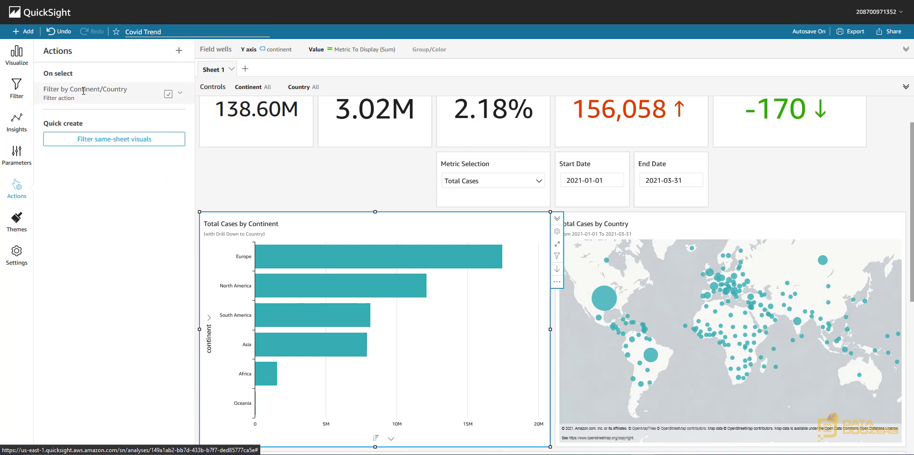
{"action": "mouse_move", "coordinate": [277, 193]}
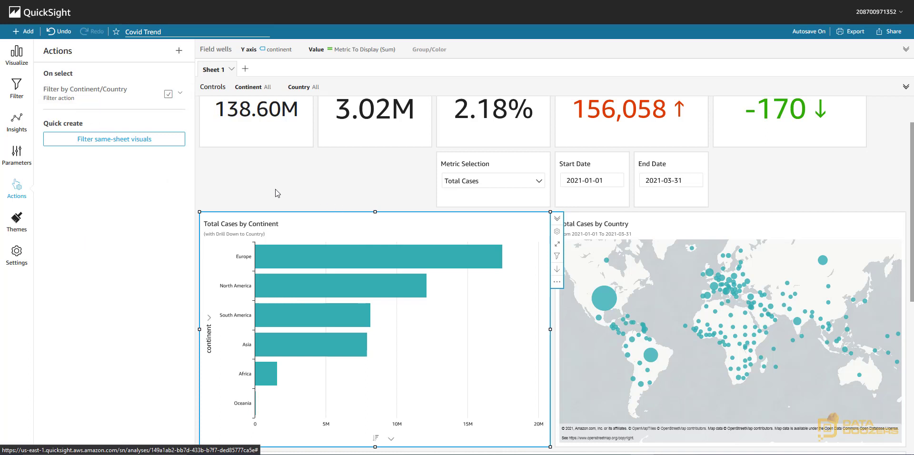
{"action": "mouse_move", "coordinate": [127, 172]}
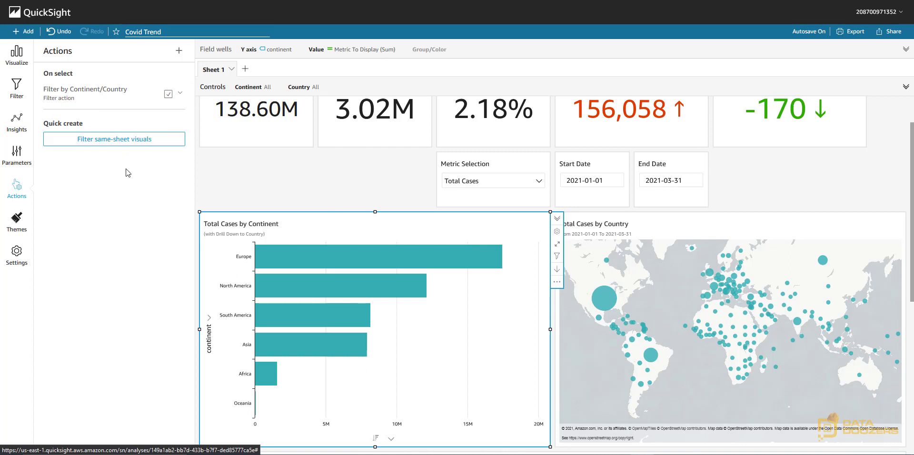
{"action": "mouse_move", "coordinate": [326, 187]}
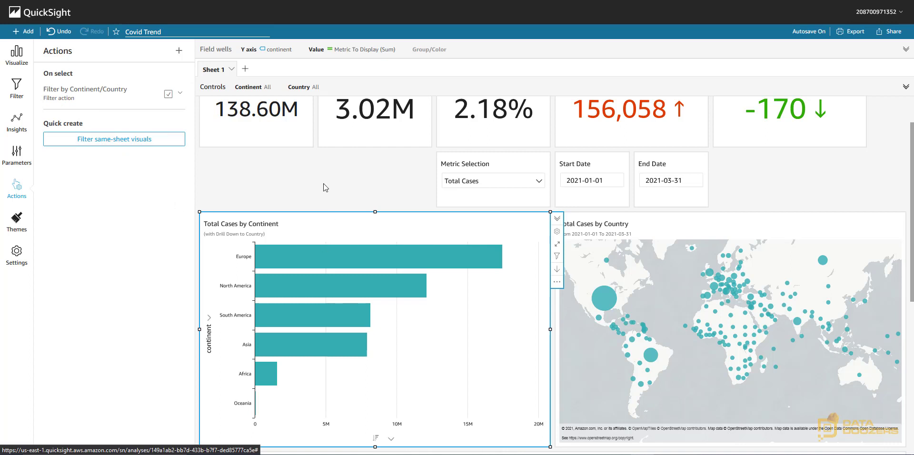
{"action": "mouse_move", "coordinate": [377, 316]}
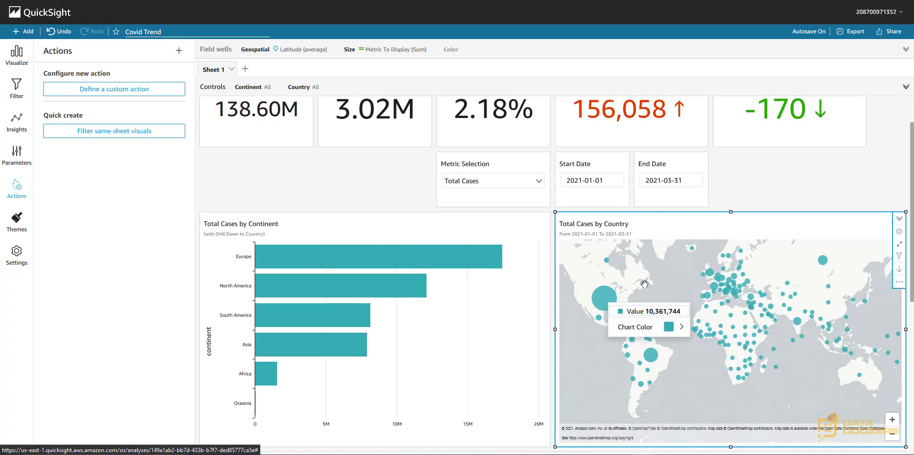
{"action": "mouse_move", "coordinate": [412, 227]}
{"action": "type", "text": "<<$metricselection>>"}
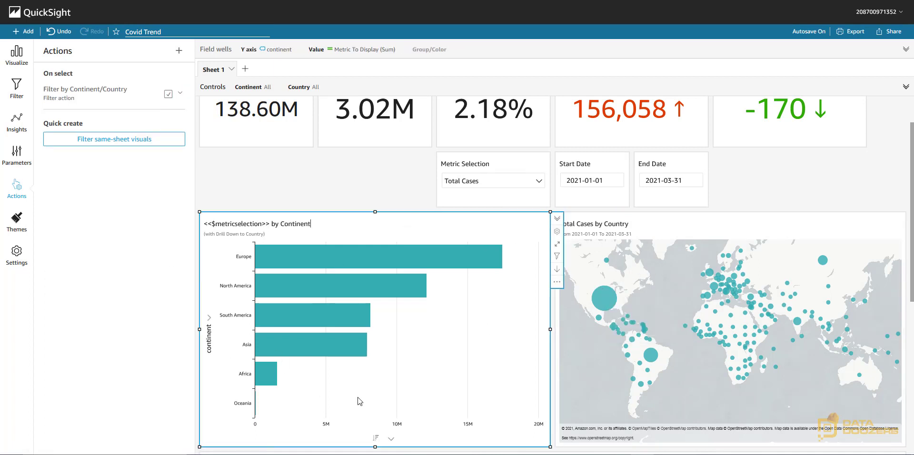
{"action": "mouse_move", "coordinate": [382, 379]}
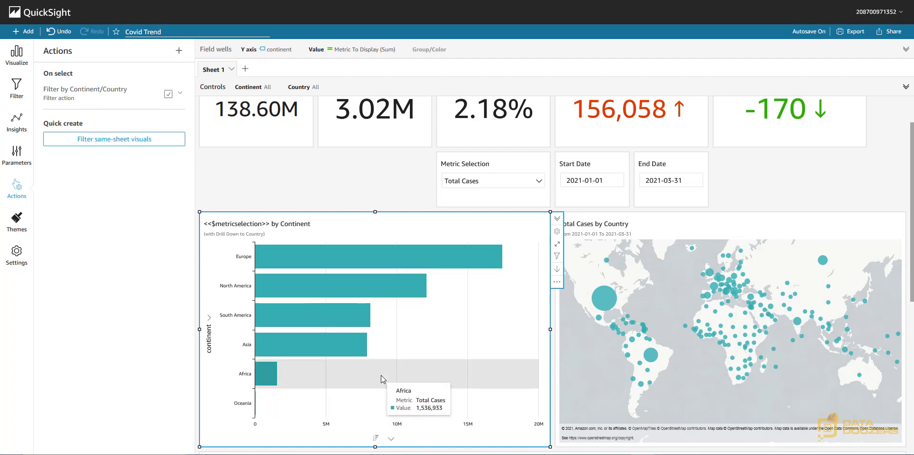
{"action": "mouse_move", "coordinate": [383, 383]}
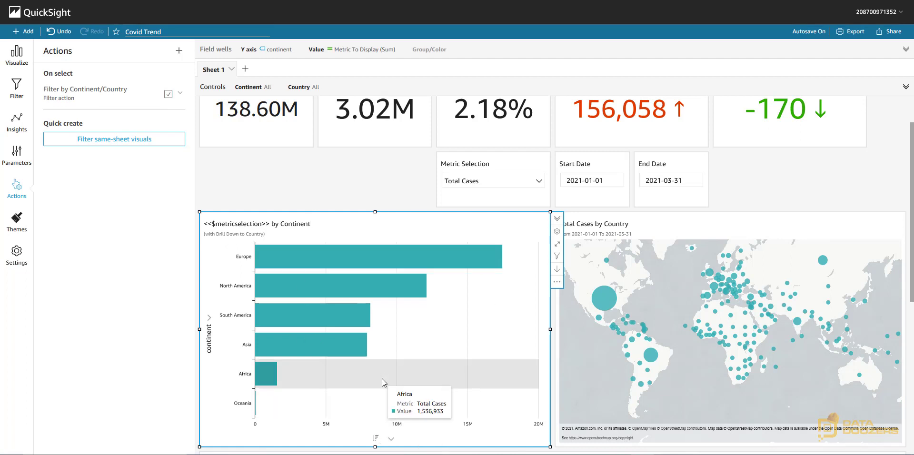
- Deselect the continent chart so the Actions pane asks for a visual
{"action": "left_click", "coordinate": [362, 193]}
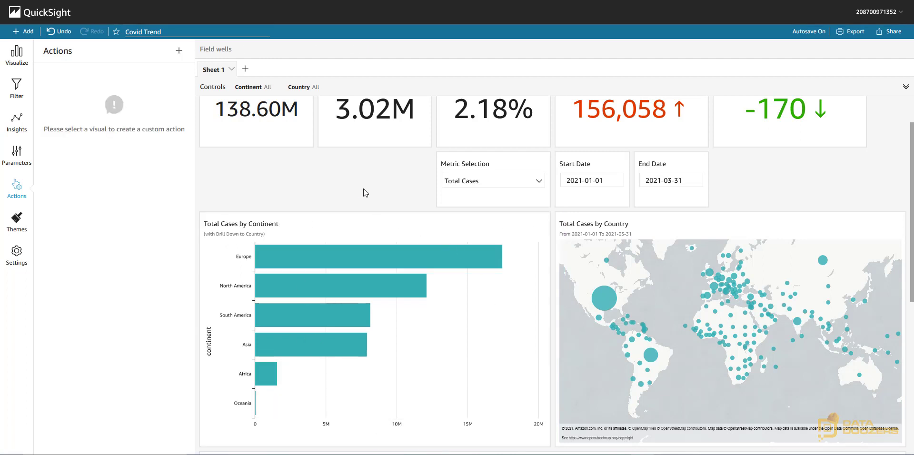
{"action": "mouse_move", "coordinate": [360, 187]}
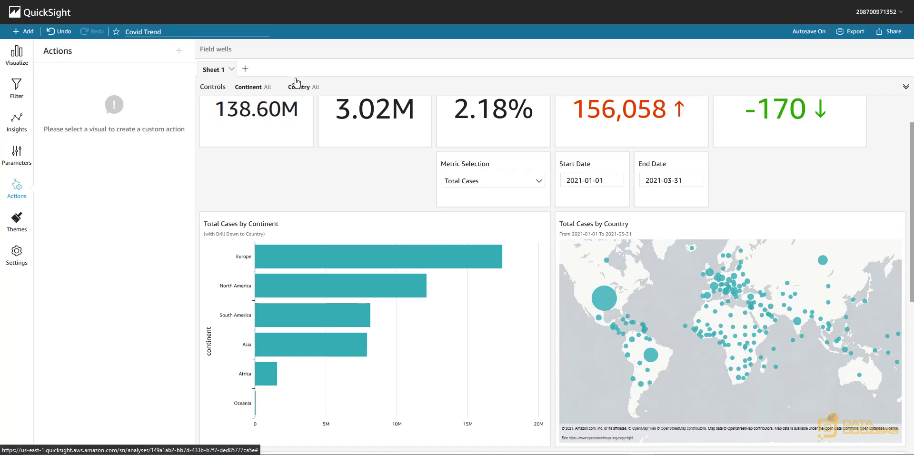
{"action": "mouse_move", "coordinate": [281, 324]}
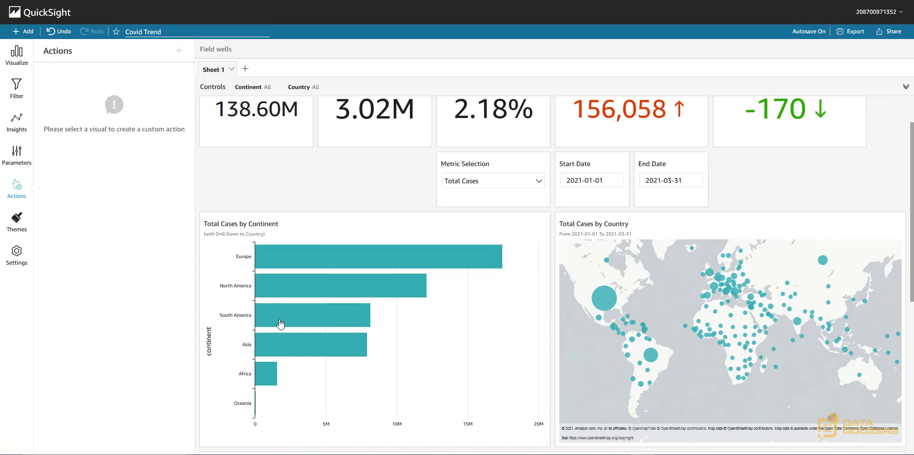
{"action": "mouse_move", "coordinate": [417, 373]}
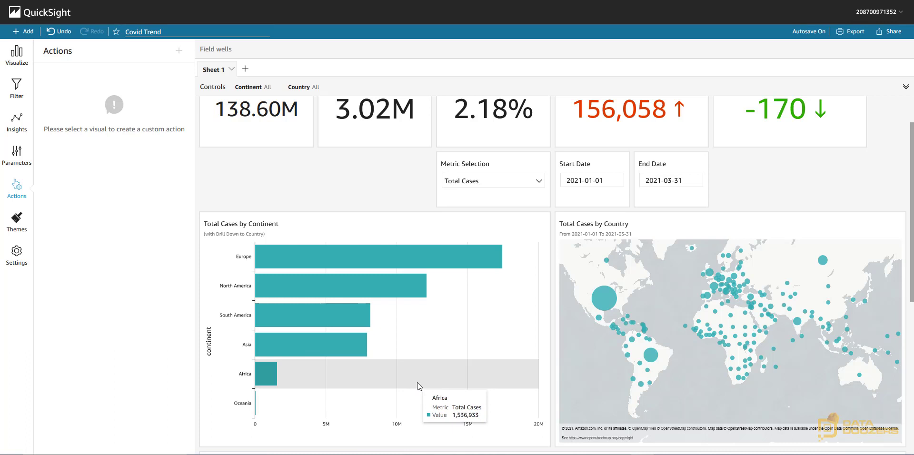
{"action": "mouse_move", "coordinate": [241, 139]}
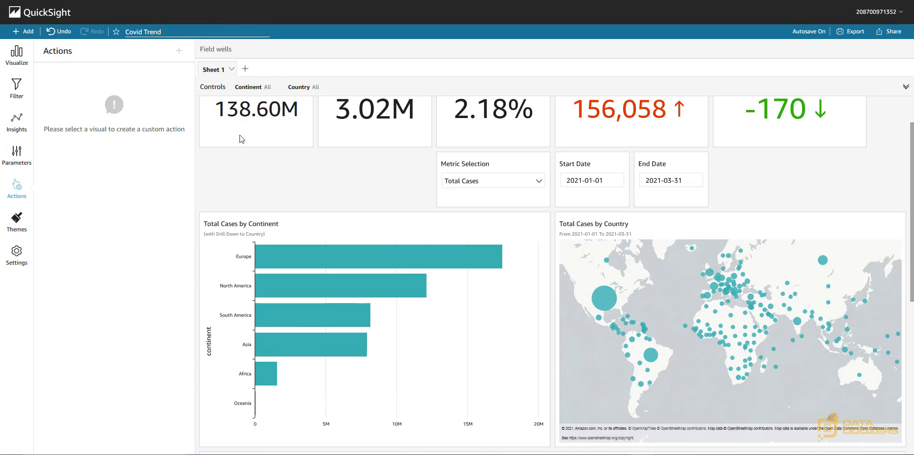
{"action": "mouse_move", "coordinate": [292, 174]}
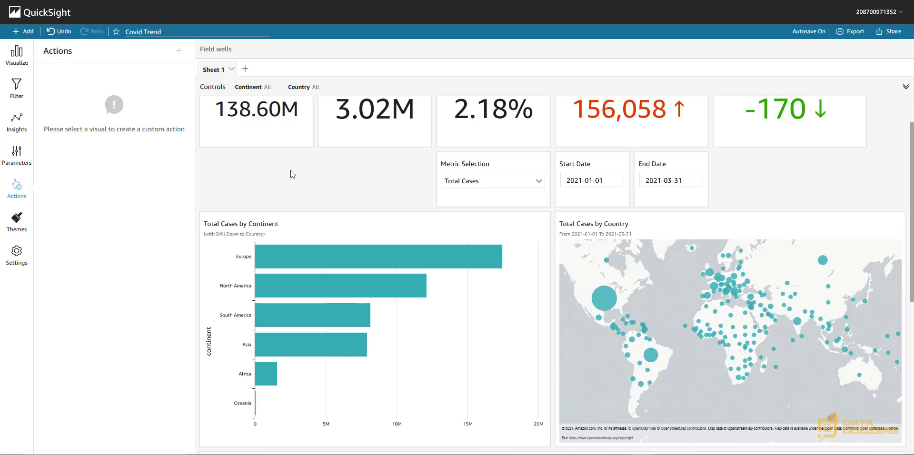
{"action": "mouse_move", "coordinate": [343, 353]}
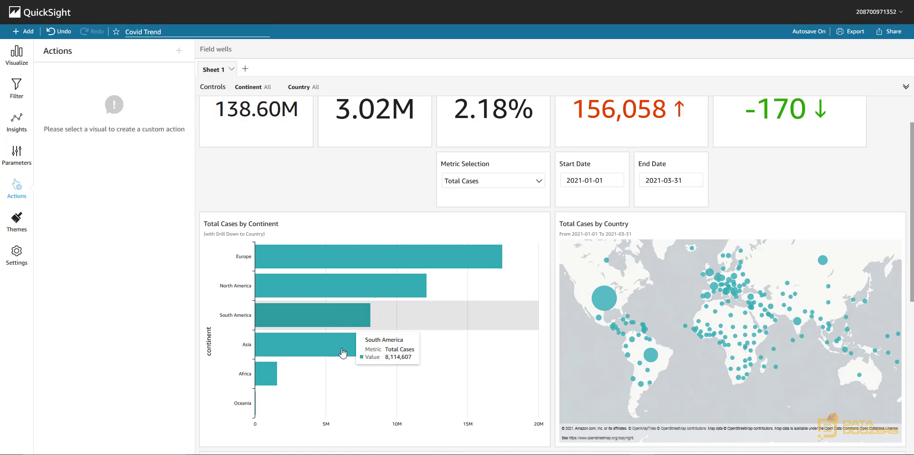
{"action": "mouse_move", "coordinate": [347, 316]}
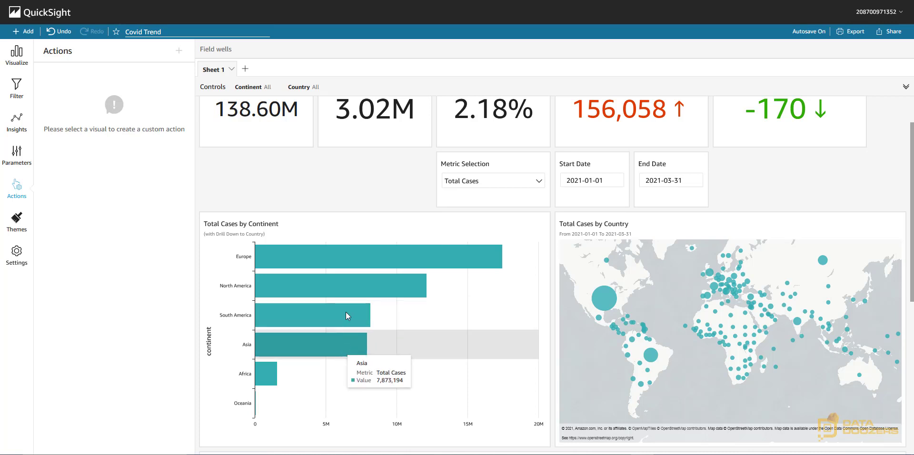
{"action": "mouse_move", "coordinate": [326, 200]}
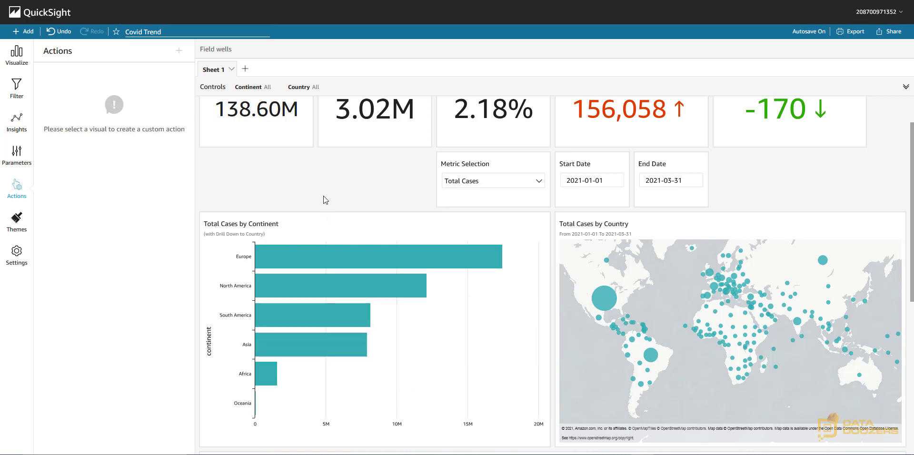
{"action": "mouse_move", "coordinate": [324, 223]}
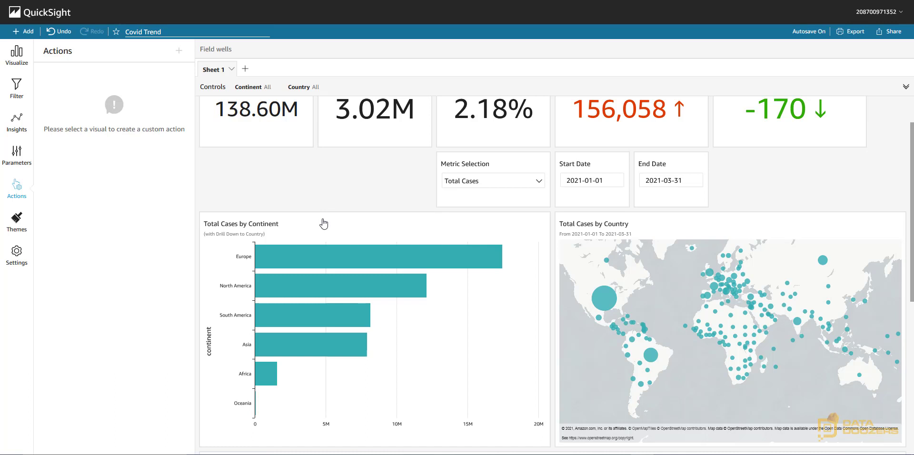
{"action": "mouse_move", "coordinate": [284, 285]}
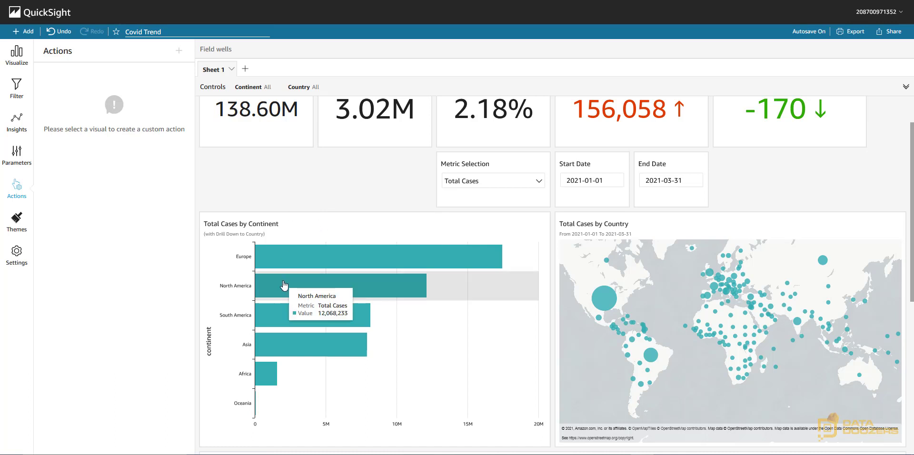
{"action": "mouse_move", "coordinate": [302, 290]}
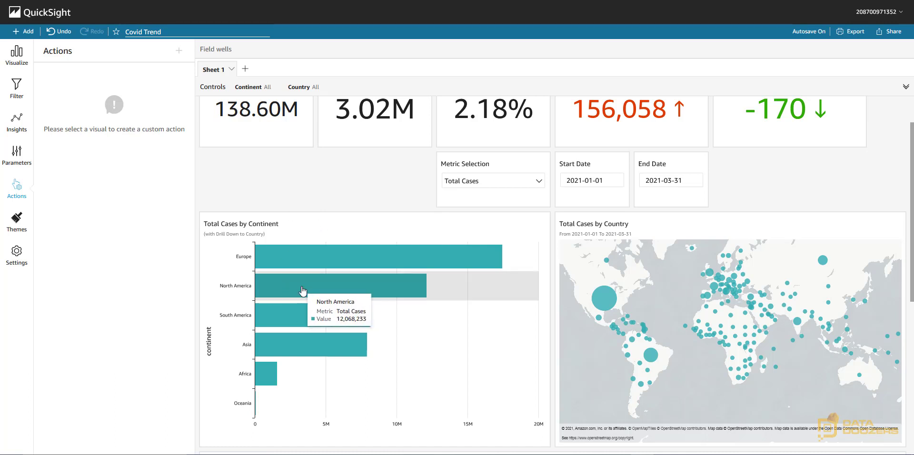
{"action": "mouse_move", "coordinate": [754, 193]}
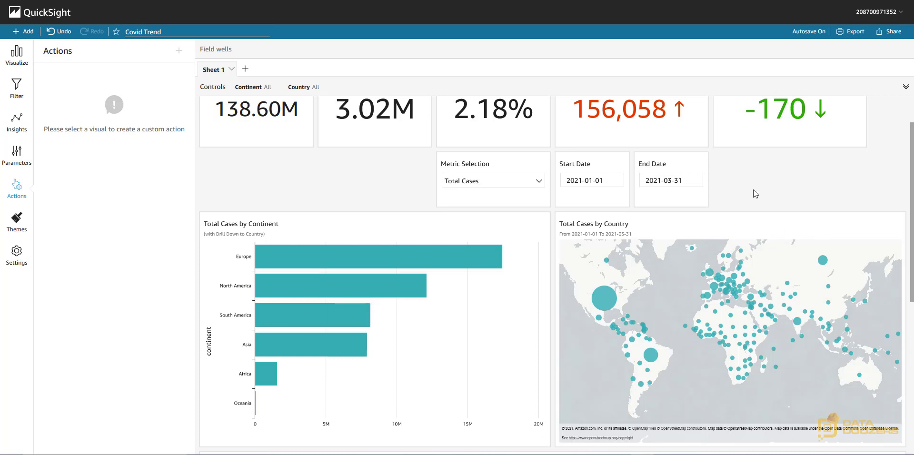
{"action": "mouse_move", "coordinate": [751, 225]}
{"action": "type", "text": "<<$metricselection>>"}
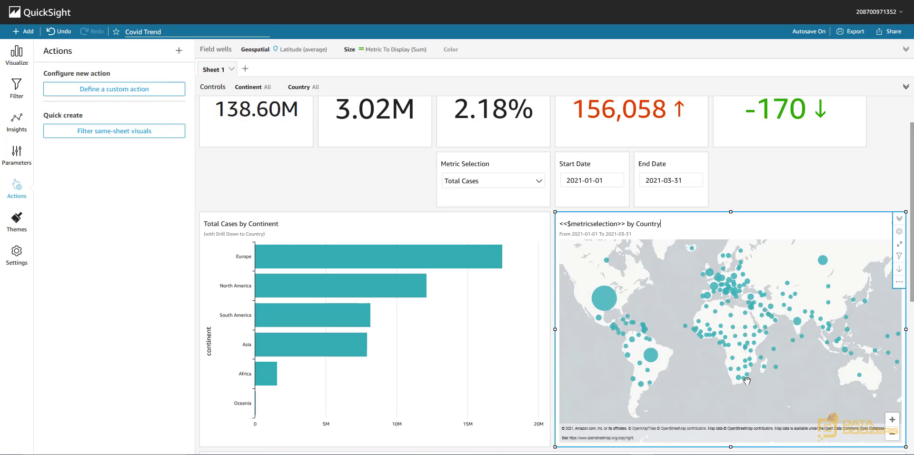
{"action": "mouse_move", "coordinate": [460, 243]}
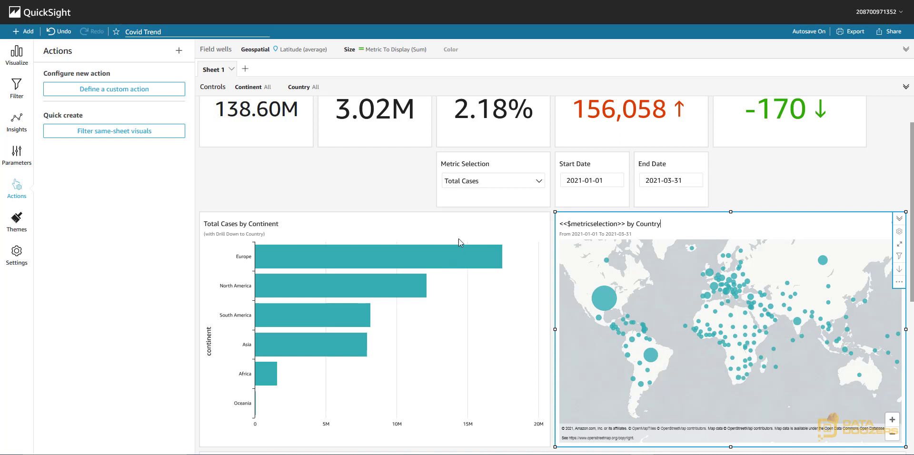
{"action": "mouse_move", "coordinate": [682, 324]}
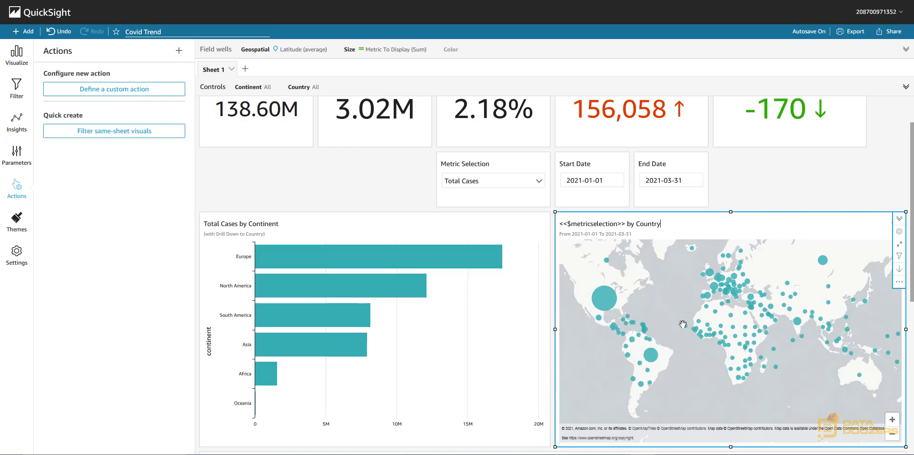
{"action": "mouse_move", "coordinate": [239, 255]}
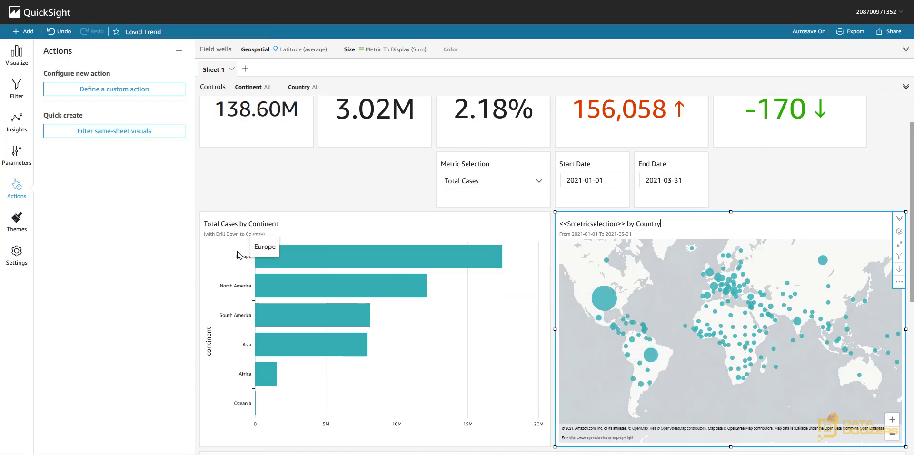
{"action": "mouse_move", "coordinate": [358, 373]}
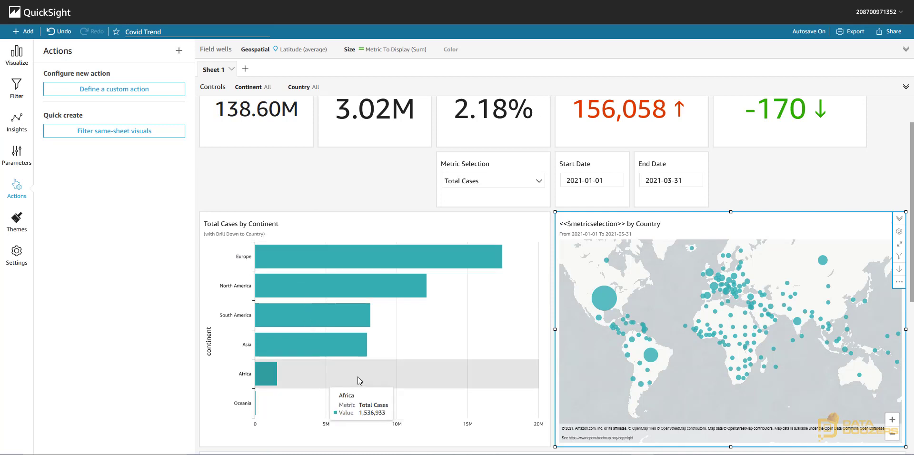
{"action": "mouse_move", "coordinate": [604, 300]}
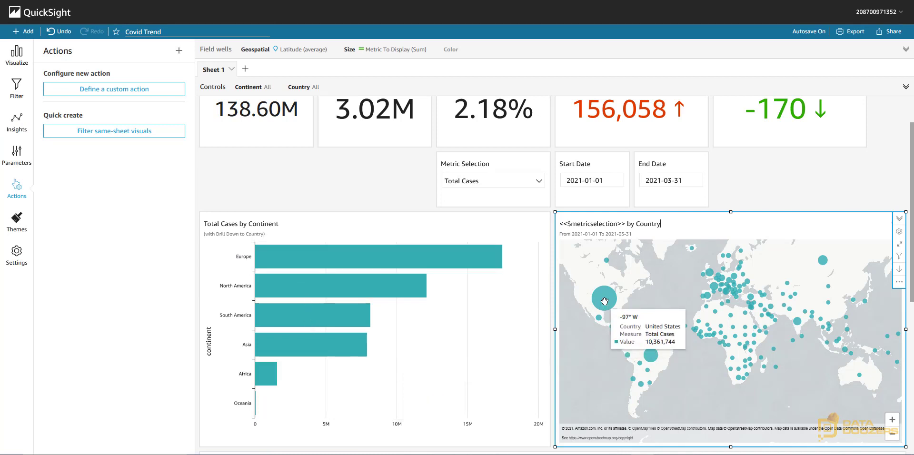
{"action": "mouse_move", "coordinate": [297, 258]}
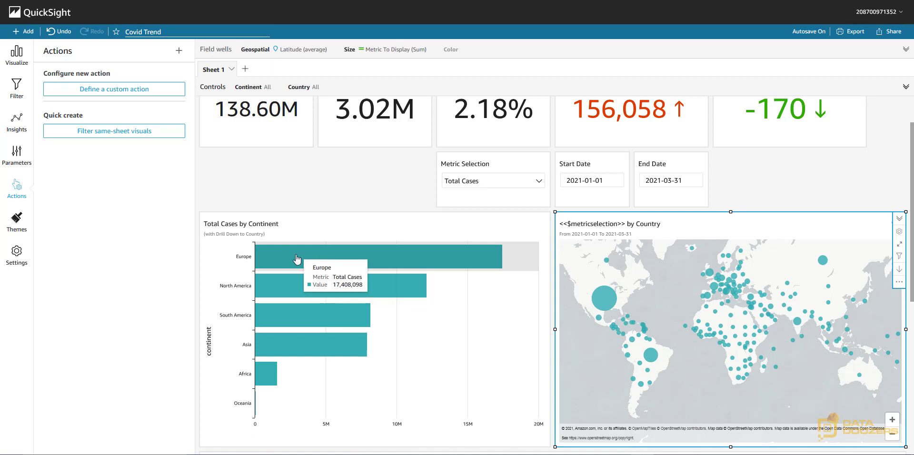
{"action": "mouse_move", "coordinate": [326, 261]}
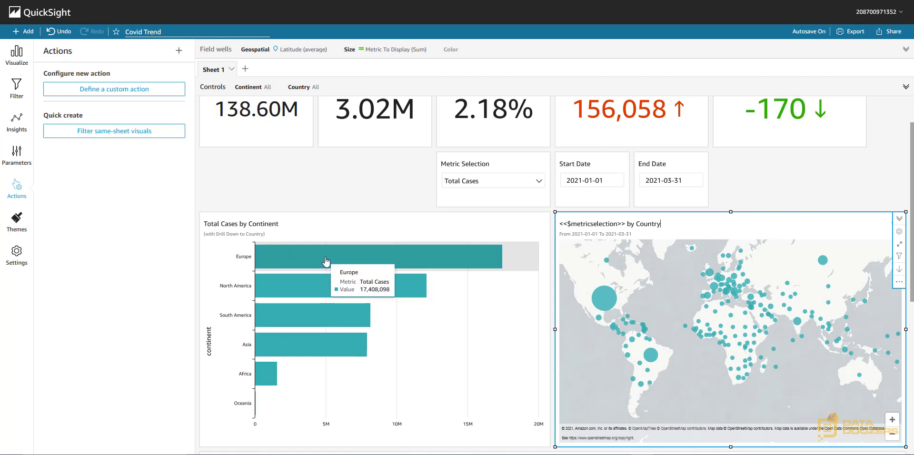
{"action": "mouse_move", "coordinate": [593, 340]}
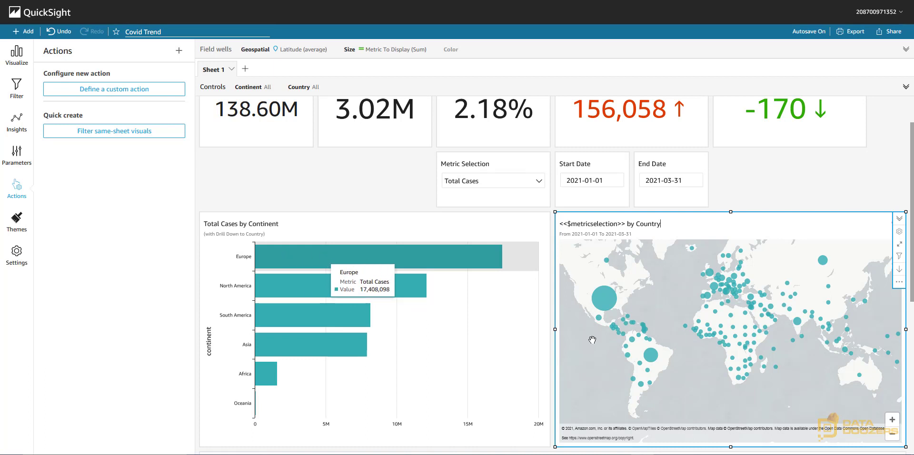
{"action": "mouse_move", "coordinate": [674, 293]}
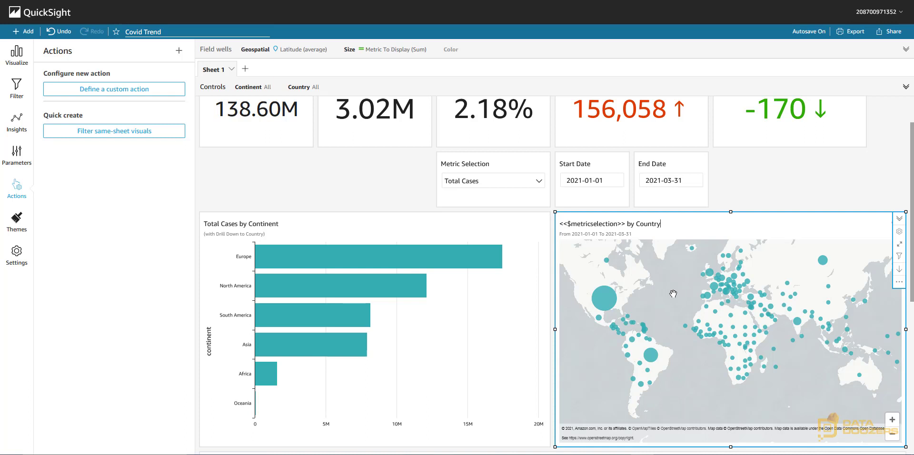
{"action": "mouse_move", "coordinate": [833, 286]}
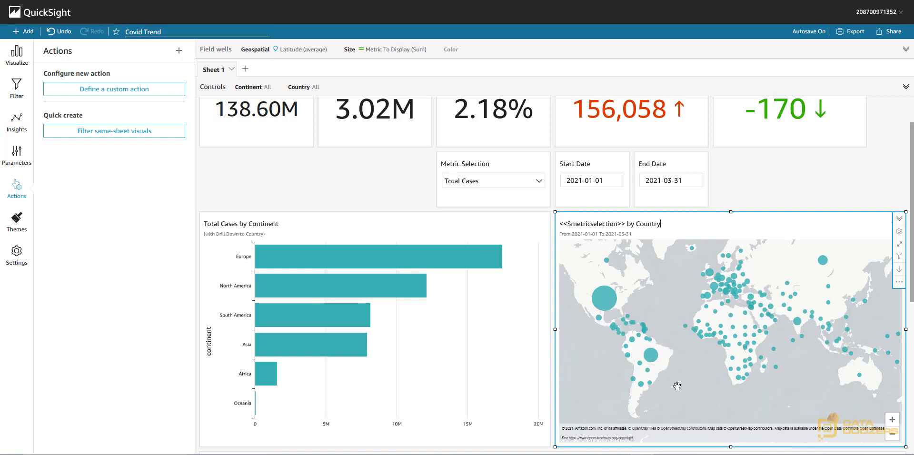
{"action": "mouse_move", "coordinate": [445, 232]}
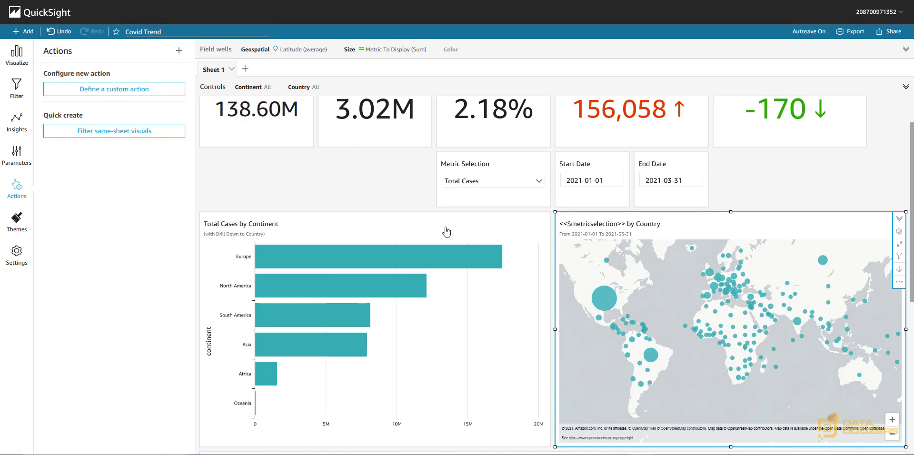
{"action": "mouse_move", "coordinate": [442, 233]}
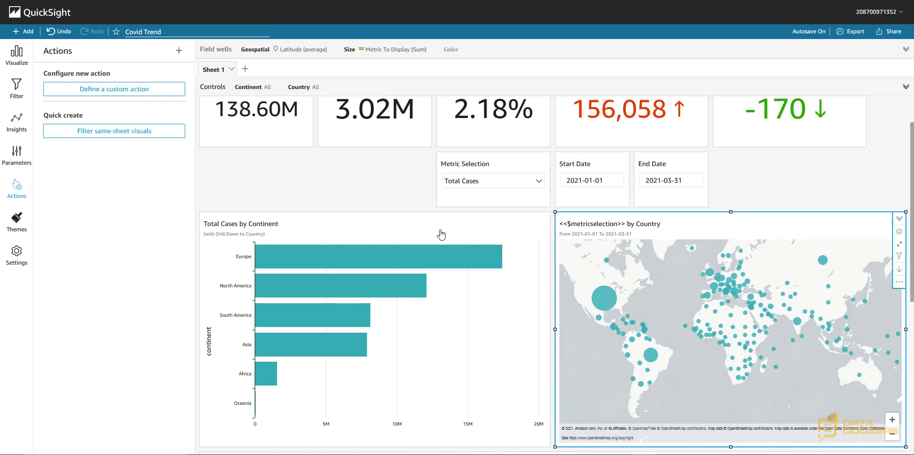
{"action": "mouse_move", "coordinate": [110, 121]}
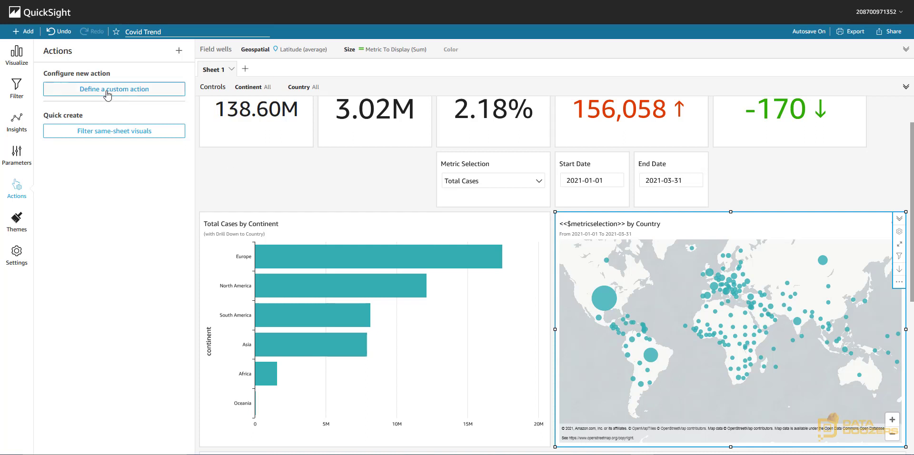
- Define a custom action for the map named 'Filter by Country - Map'
{"action": "left_click", "coordinate": [113, 89]}
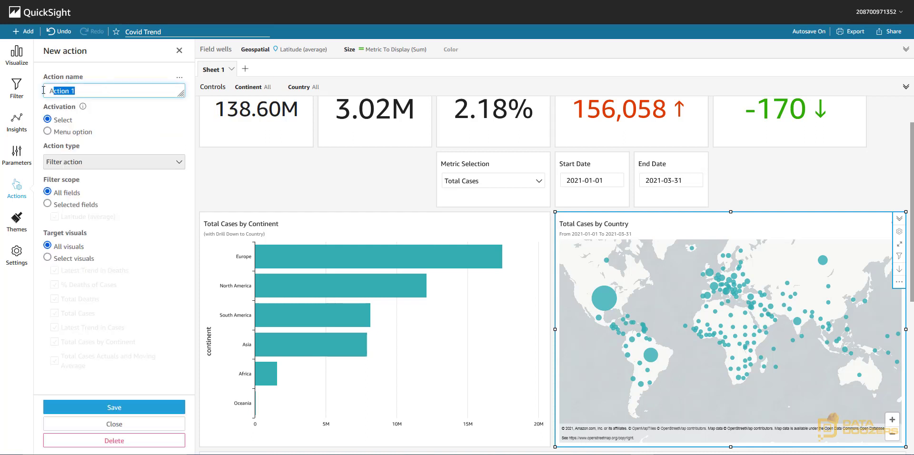
{"action": "mouse_move", "coordinate": [113, 339]}
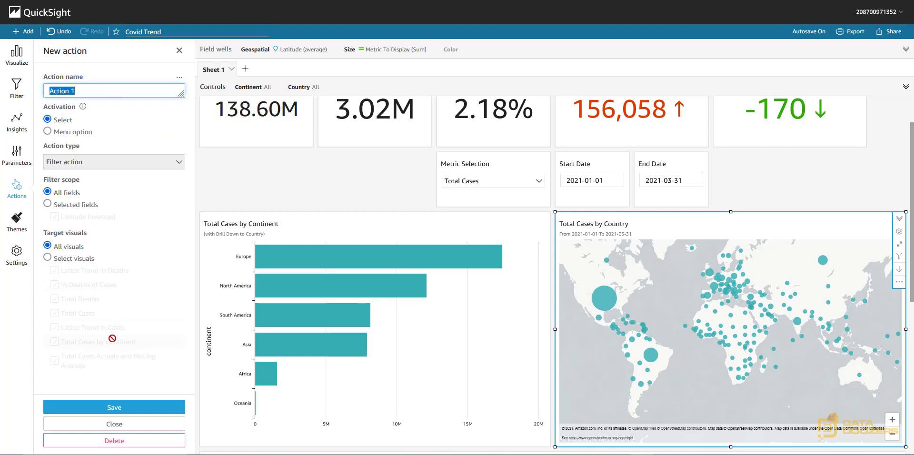
{"action": "type", "text": "Filter by Country"}
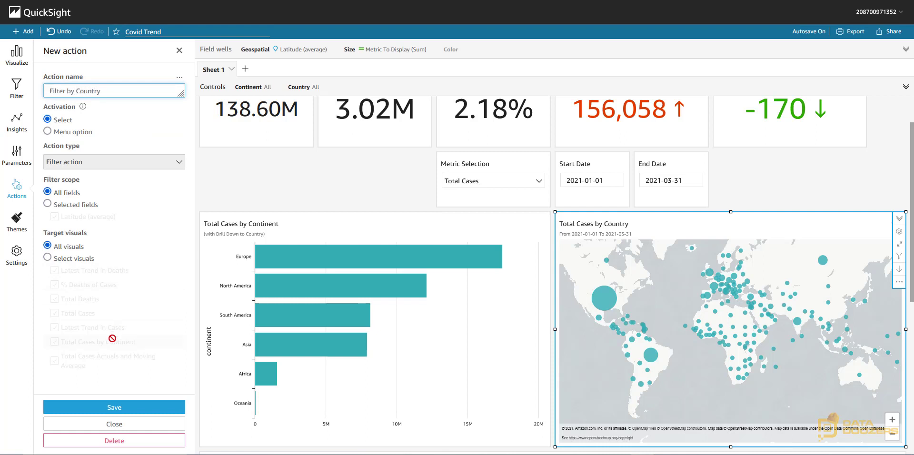
{"action": "type", "text": "- Map"}
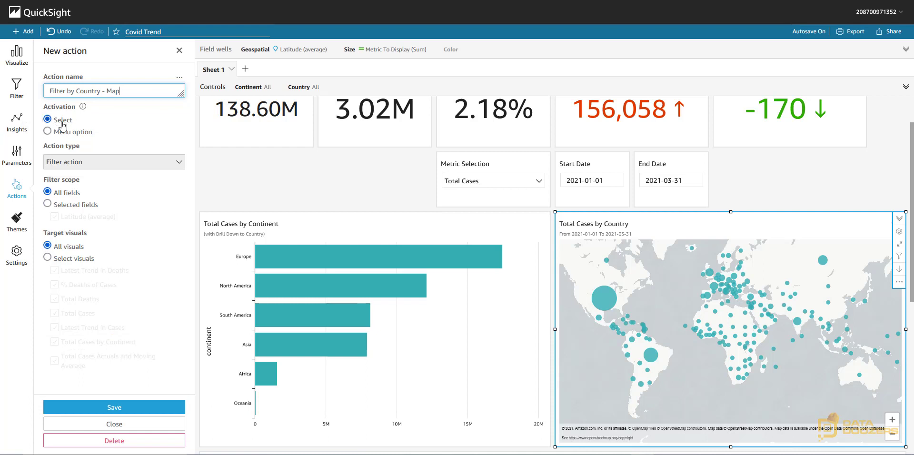
{"action": "mouse_move", "coordinate": [611, 299]}
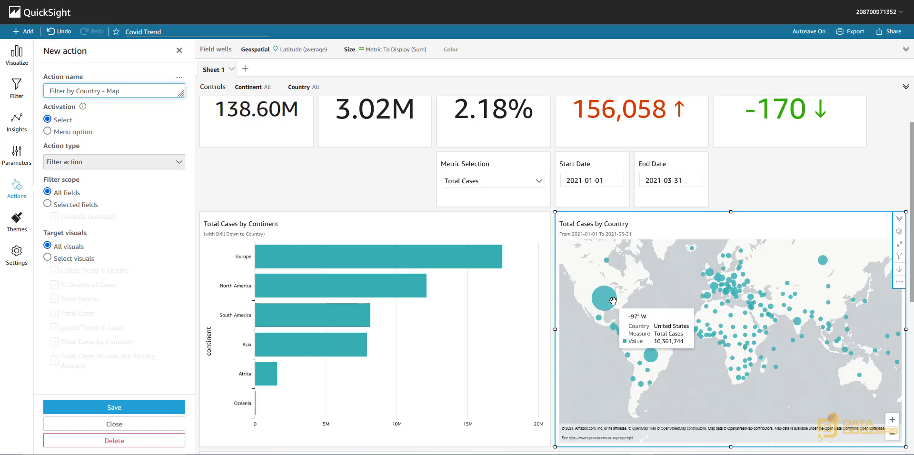
{"action": "left_click", "coordinate": [114, 90]}
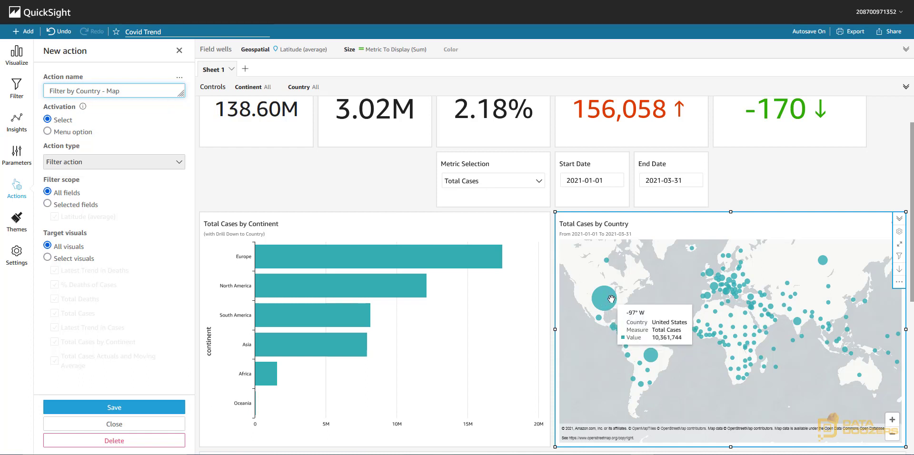
{"action": "mouse_move", "coordinate": [669, 313]}
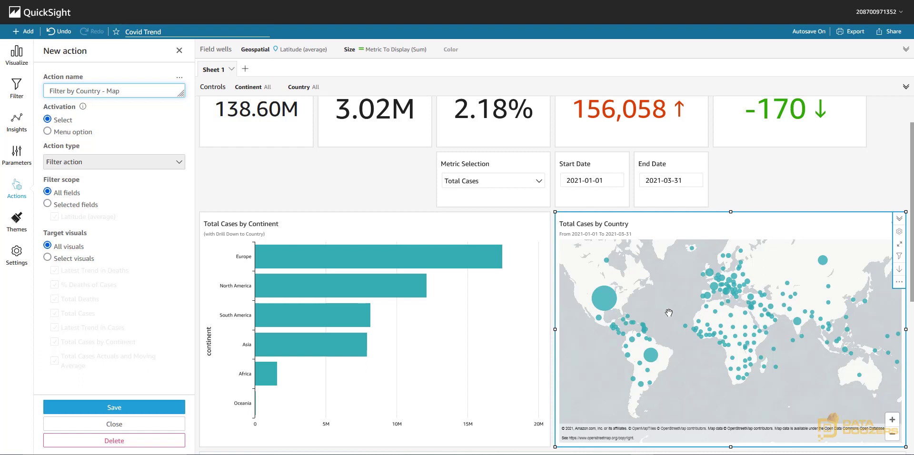
{"action": "left_click", "coordinate": [120, 90]}
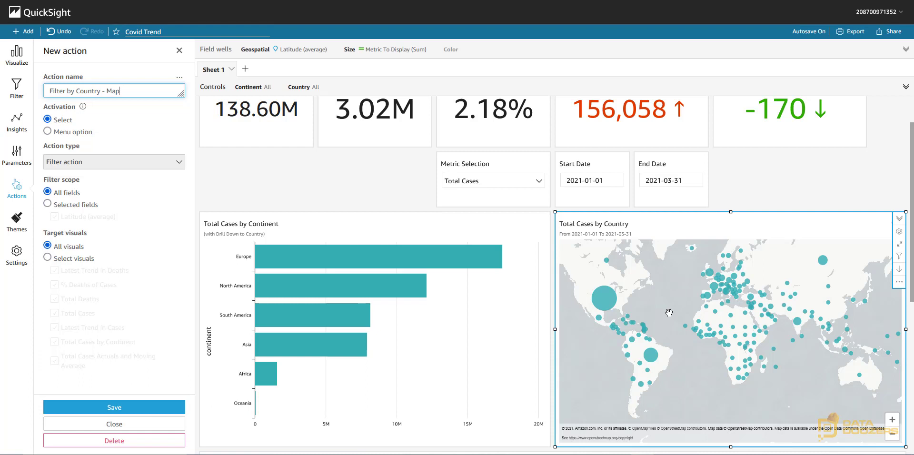
{"action": "mouse_move", "coordinate": [207, 165]}
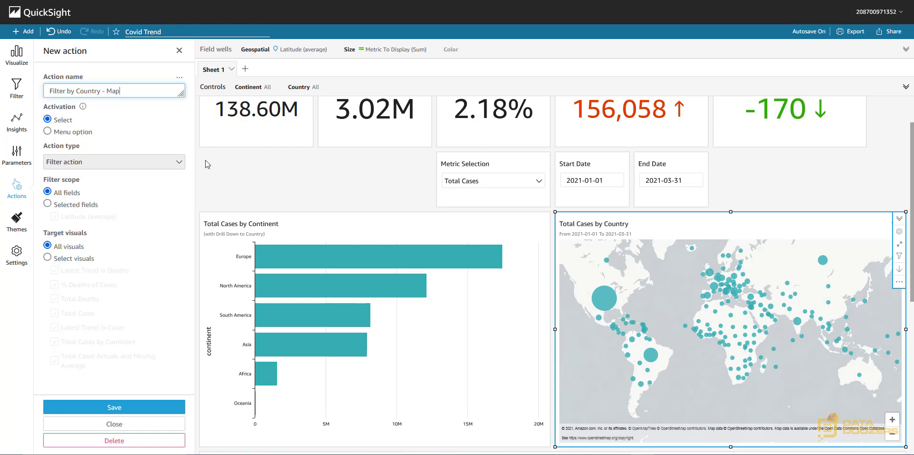
{"action": "mouse_move", "coordinate": [313, 345]}
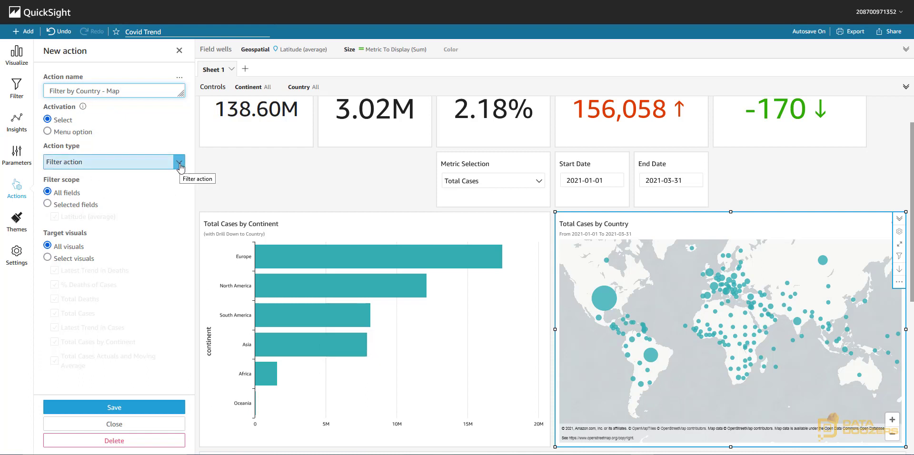
- Set the action type to Filter action, keeping scope on all fields
{"action": "left_click", "coordinate": [179, 162]}
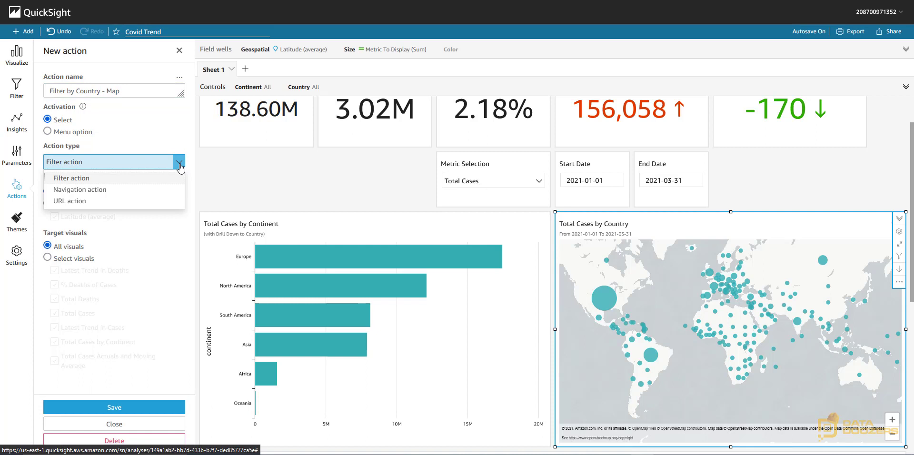
{"action": "mouse_move", "coordinate": [75, 201]}
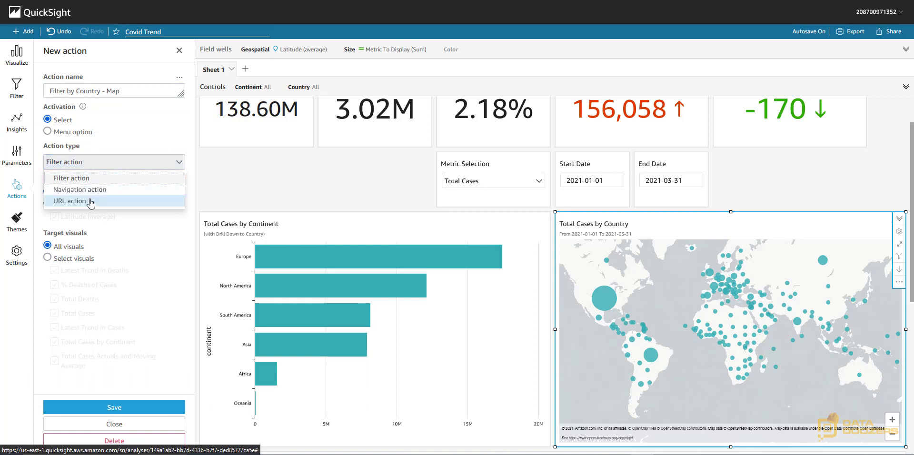
{"action": "mouse_move", "coordinate": [85, 189]}
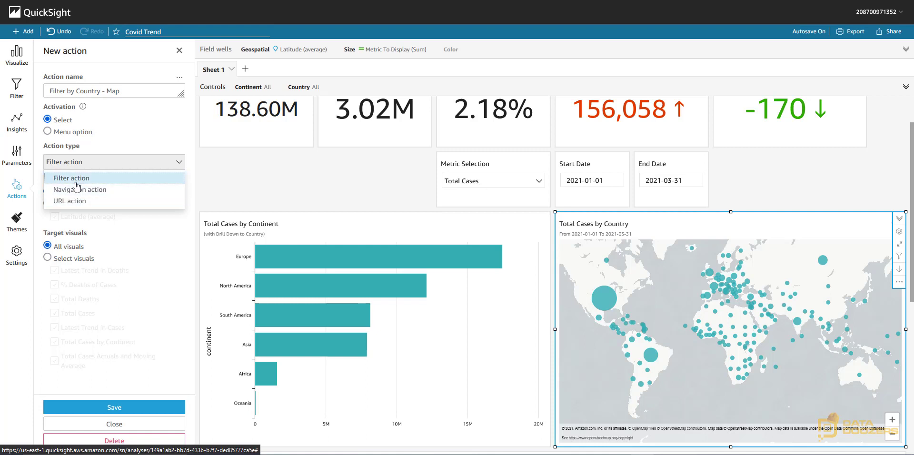
{"action": "left_click", "coordinate": [72, 178]}
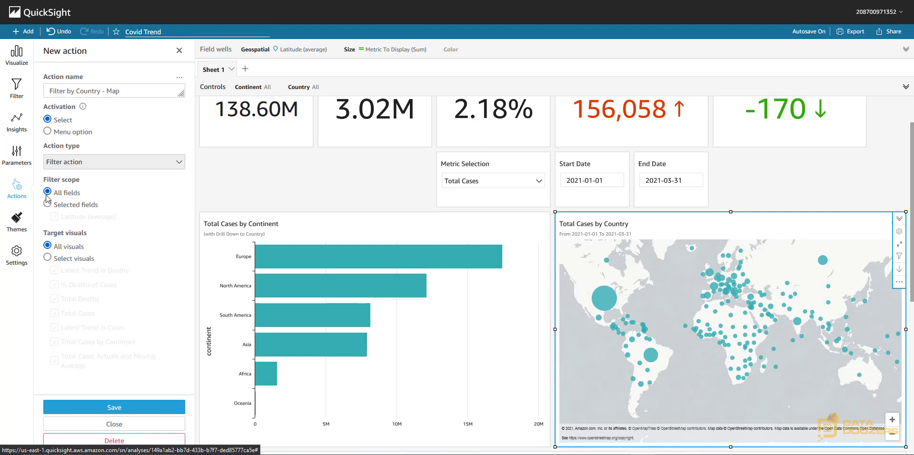
{"action": "mouse_move", "coordinate": [718, 270]}
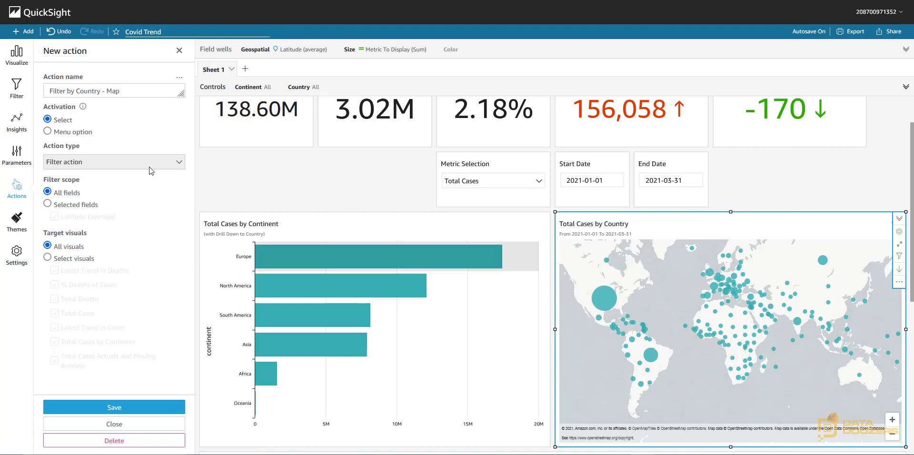
- Target selected visuals, excluding Total Cases by Continent from the map action
{"action": "left_click", "coordinate": [47, 258]}
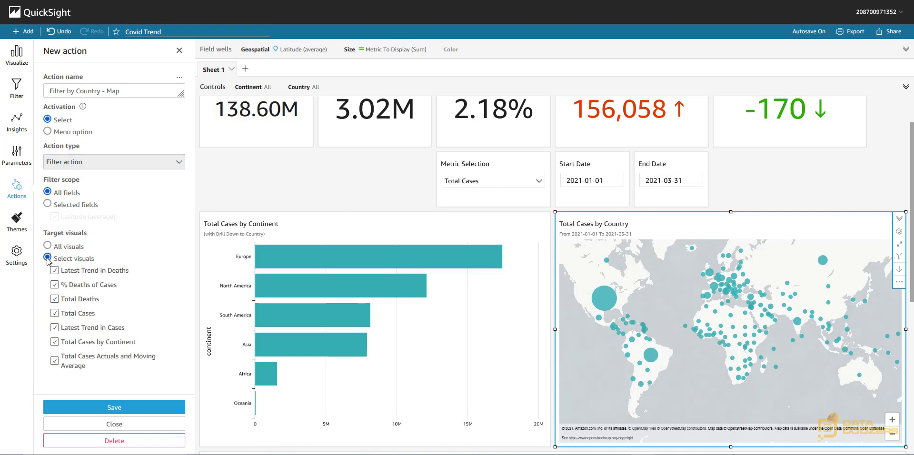
{"action": "mouse_move", "coordinate": [79, 299]}
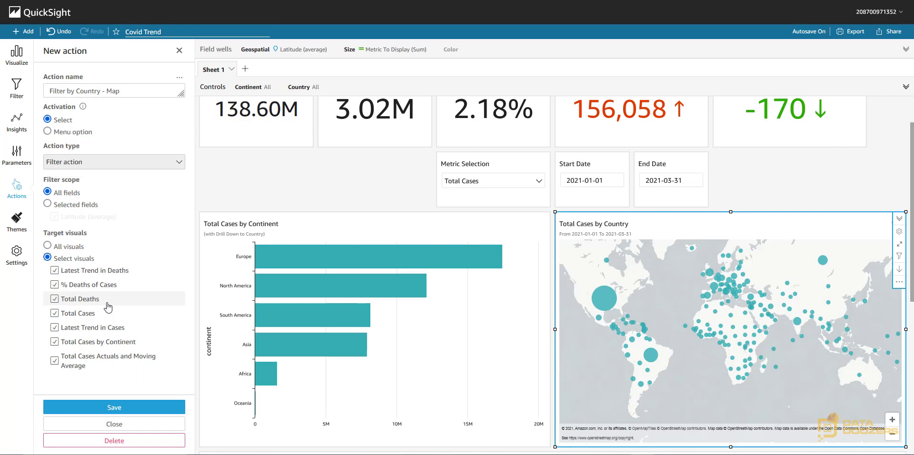
{"action": "mouse_move", "coordinate": [103, 285]}
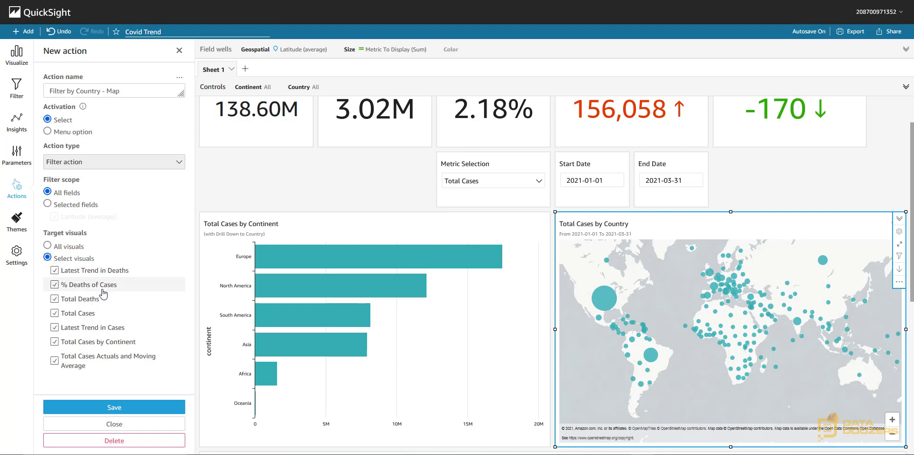
{"action": "mouse_move", "coordinate": [47, 327]}
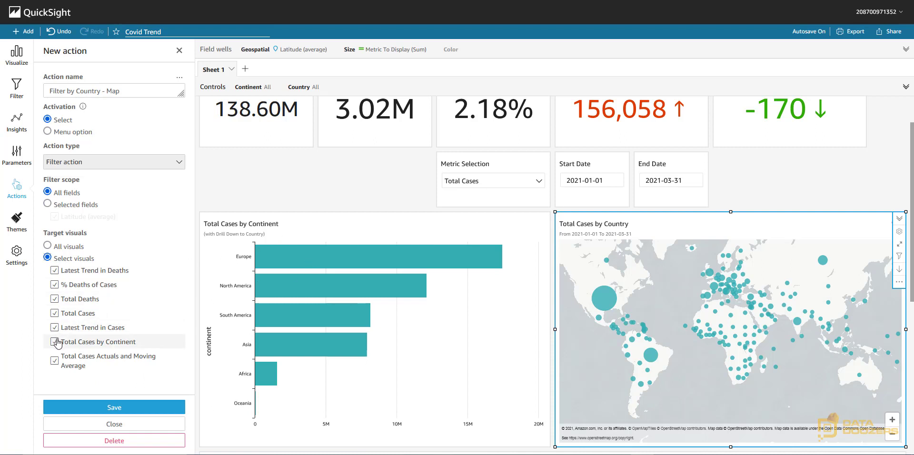
{"action": "left_click", "coordinate": [54, 342]}
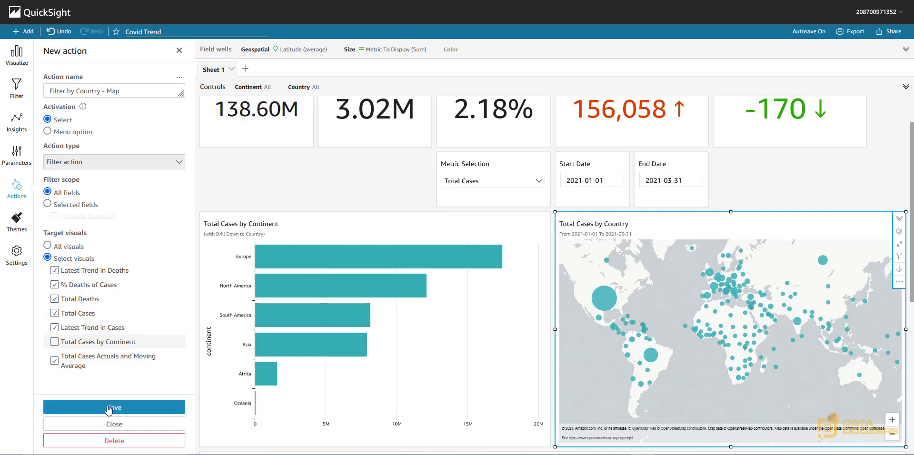
- Save the map action, filter by the United States, then clear the selection to restore totals
{"action": "left_click", "coordinate": [114, 407]}
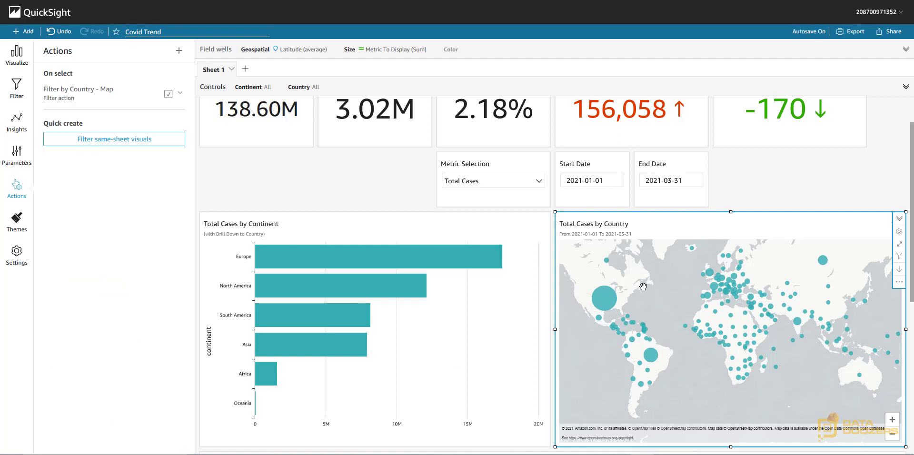
{"action": "mouse_move", "coordinate": [77, 89]}
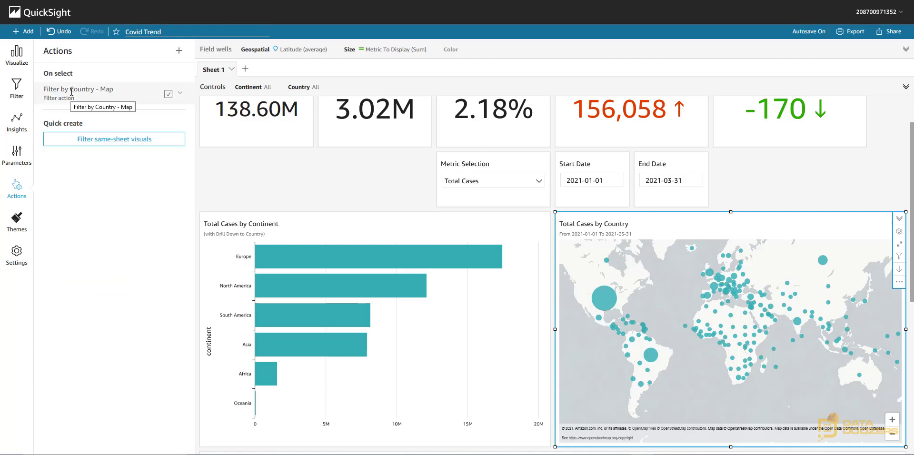
{"action": "mouse_move", "coordinate": [604, 301]}
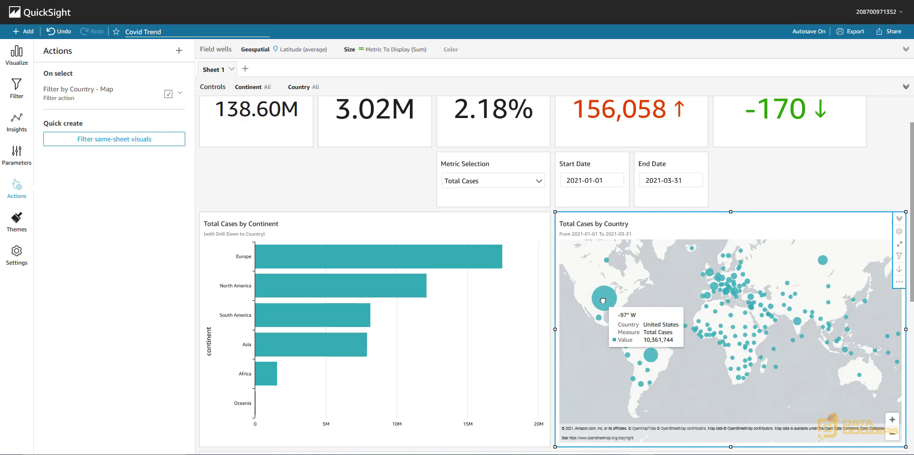
{"action": "left_click", "coordinate": [604, 300]}
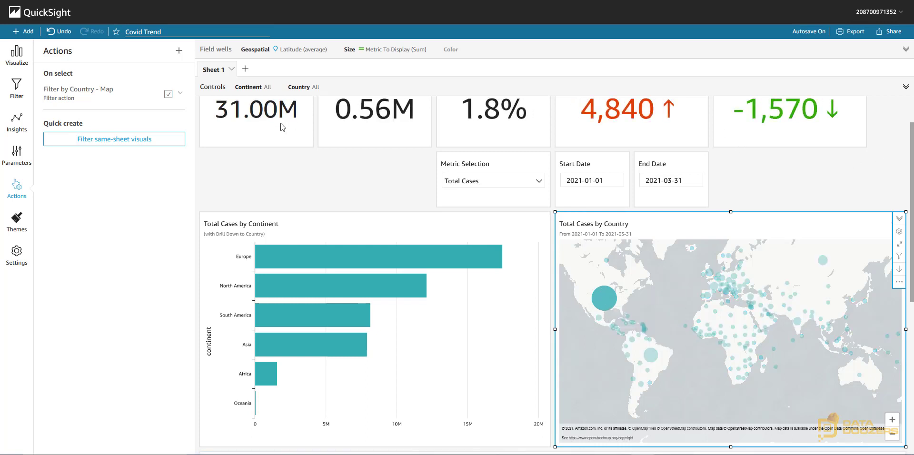
{"action": "mouse_move", "coordinate": [351, 244]}
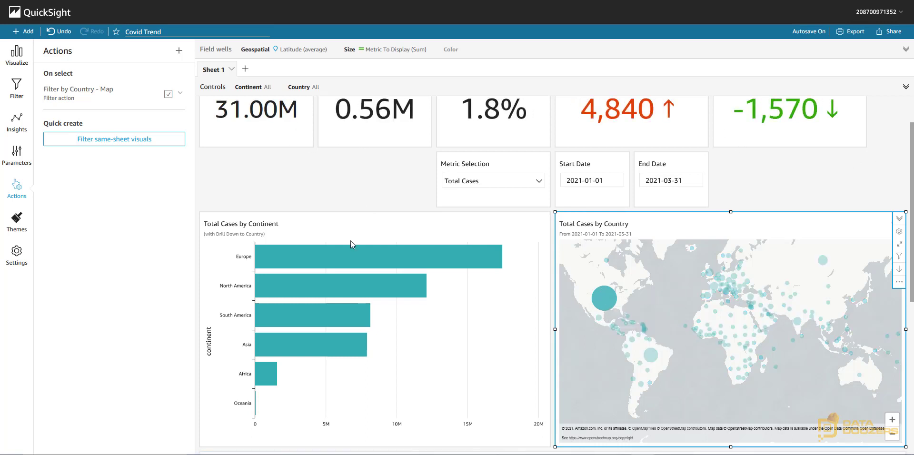
{"action": "mouse_move", "coordinate": [297, 285]}
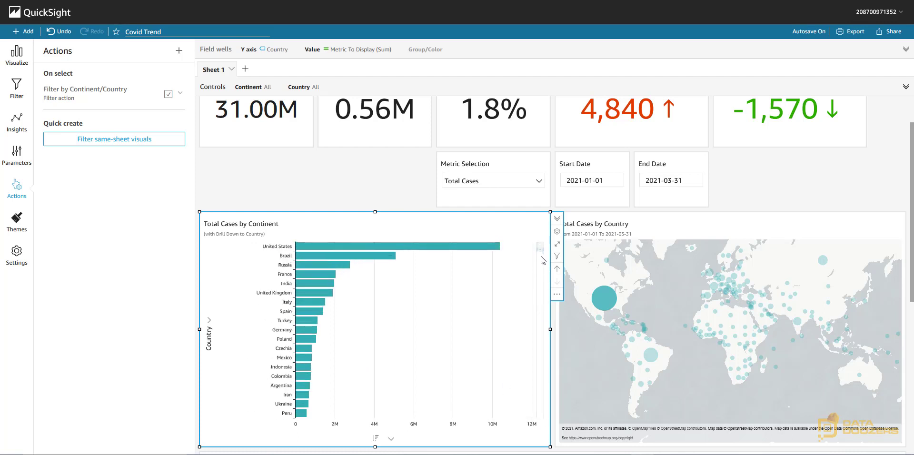
{"action": "mouse_move", "coordinate": [422, 184]}
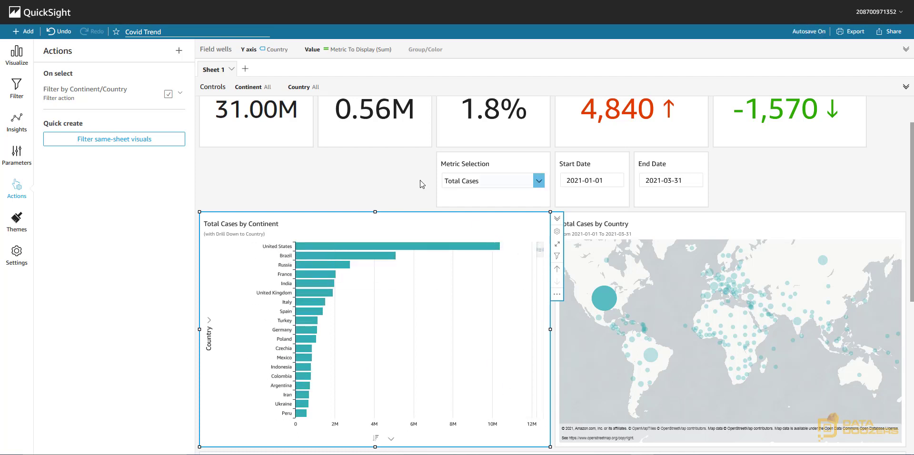
{"action": "left_click", "coordinate": [651, 359]}
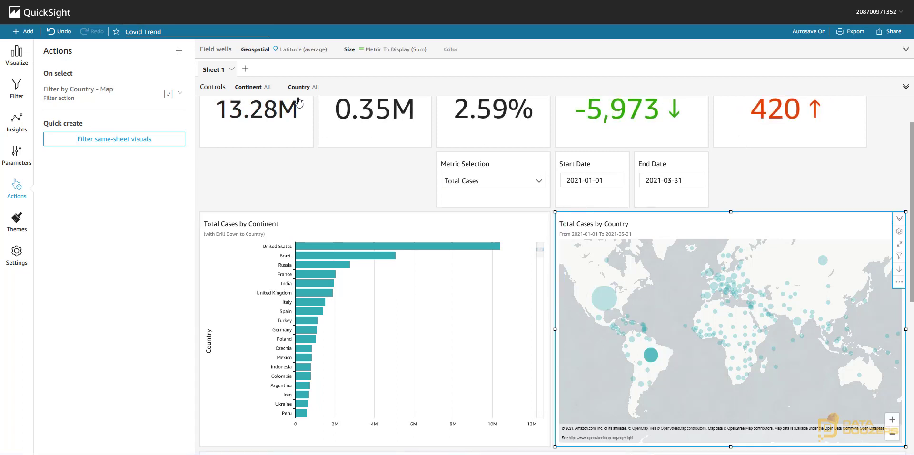
{"action": "mouse_move", "coordinate": [373, 244]}
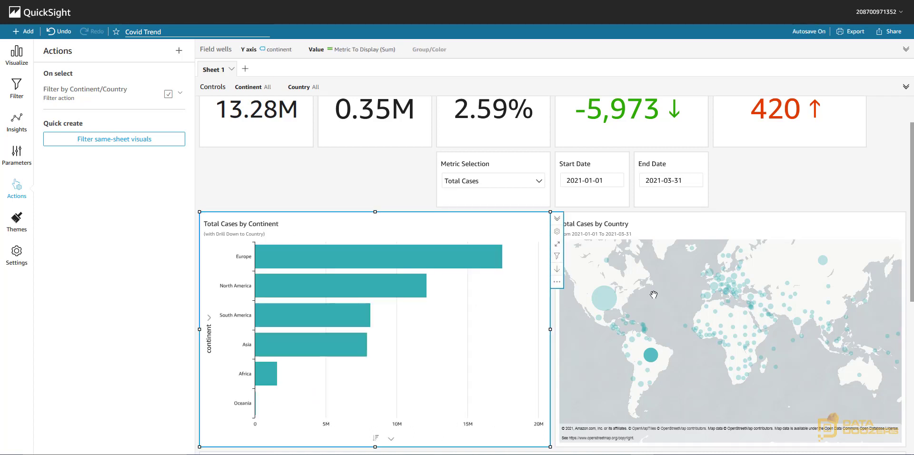
{"action": "left_click", "coordinate": [653, 354]}
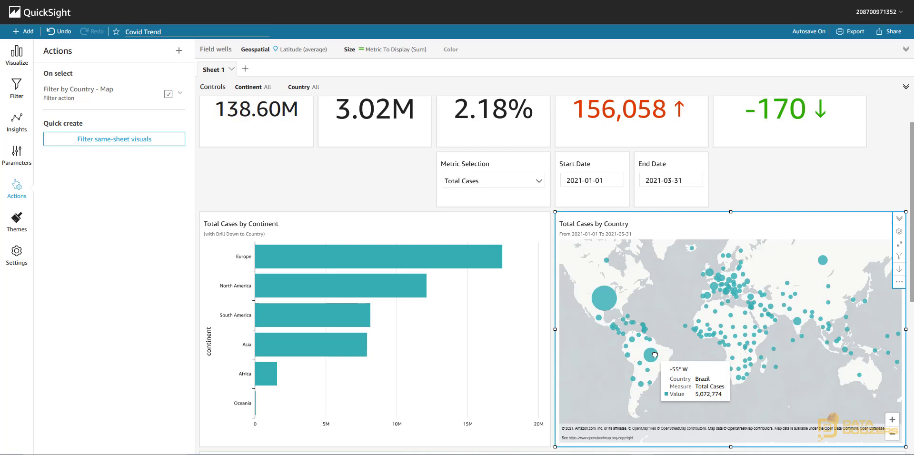
{"action": "mouse_move", "coordinate": [121, 102]}
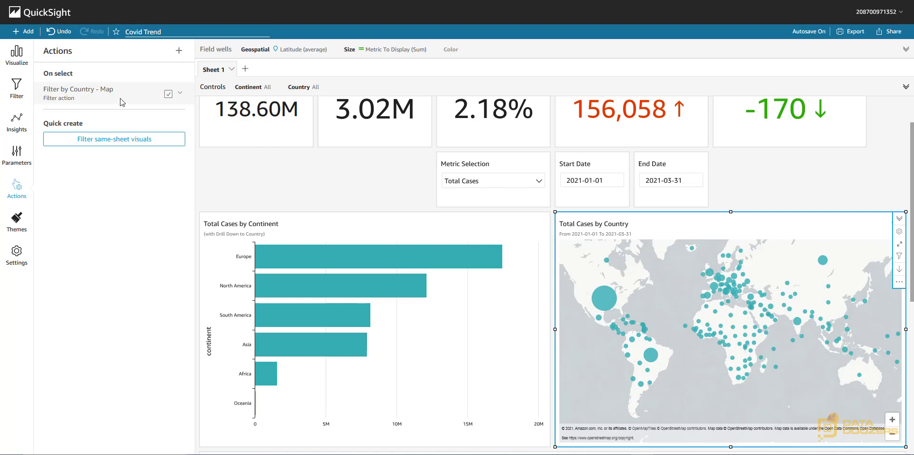
{"action": "mouse_move", "coordinate": [670, 263]}
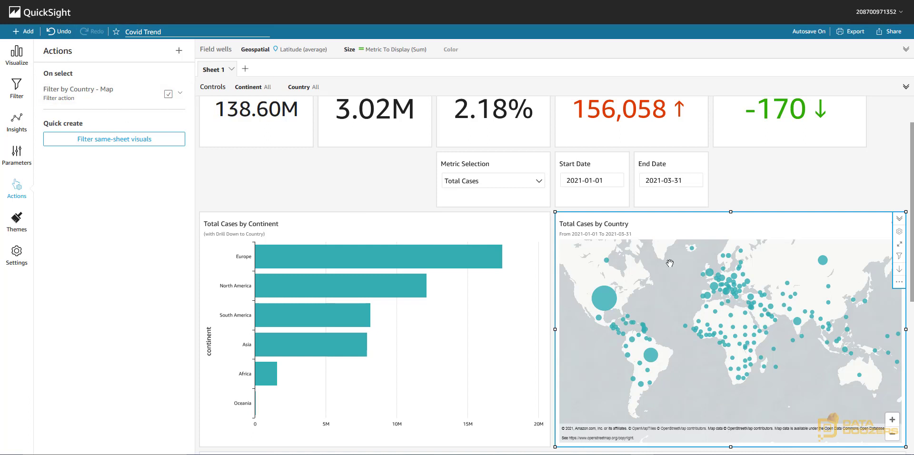
{"action": "mouse_move", "coordinate": [189, 125]}
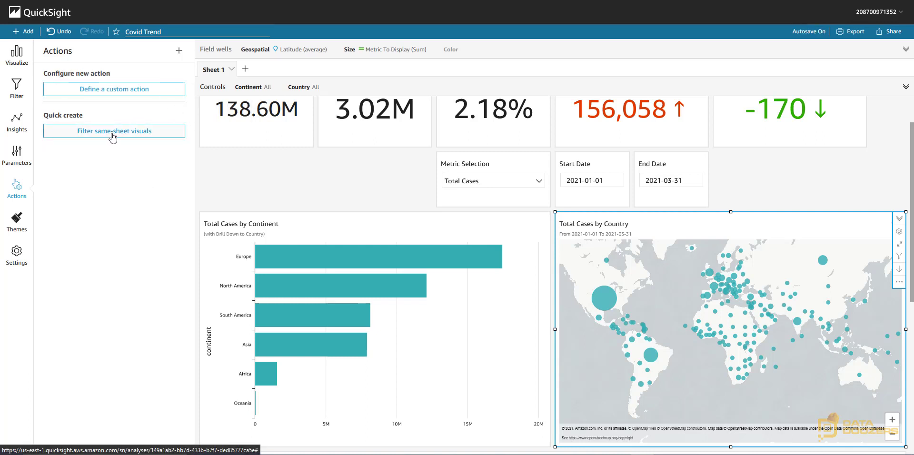
- Recreate a same-sheet filter action on the map and open it for editing
{"action": "left_click", "coordinate": [113, 131]}
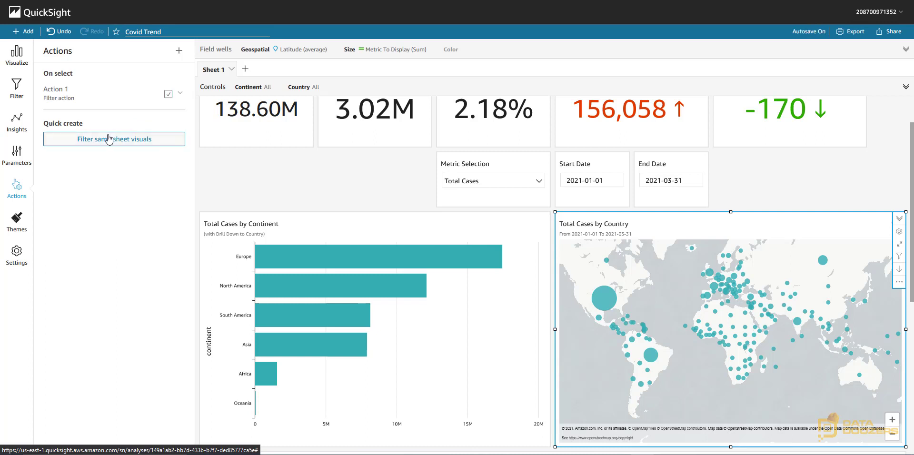
{"action": "left_click", "coordinate": [180, 94]}
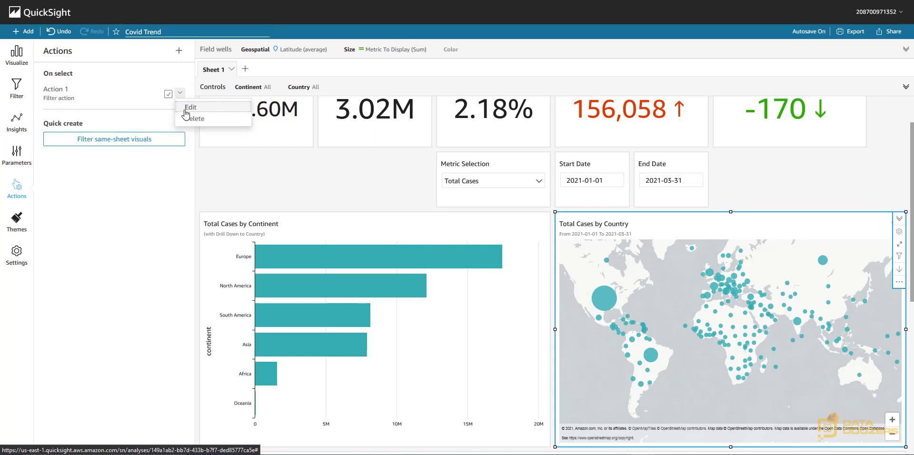
{"action": "left_click", "coordinate": [191, 107]}
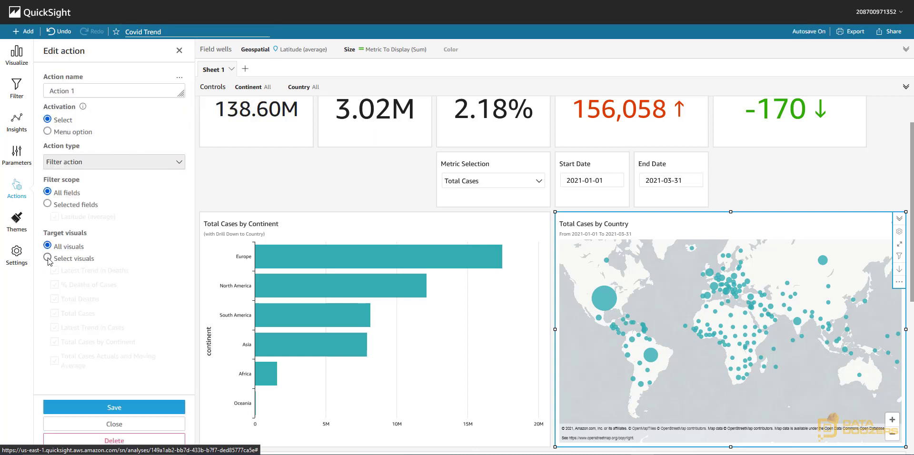
- Target selected visuals and rename the action 'Filter by Country - Map'
{"action": "left_click", "coordinate": [47, 258]}
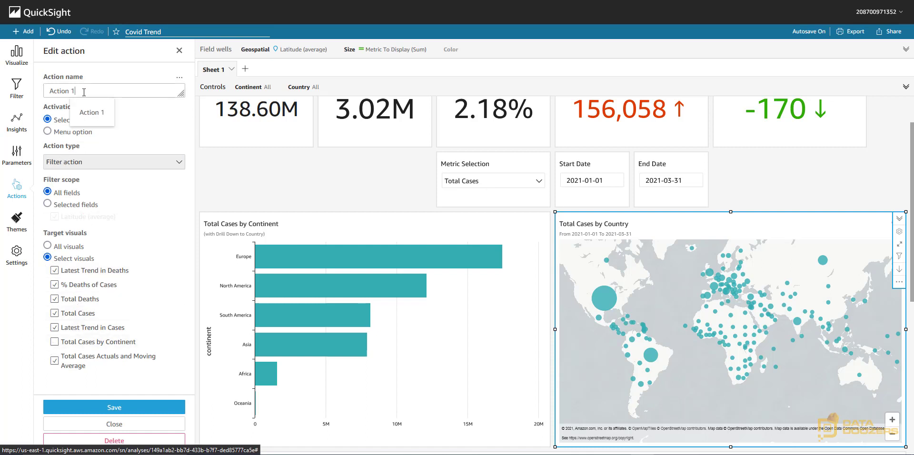
{"action": "type", "text": "Filt"}
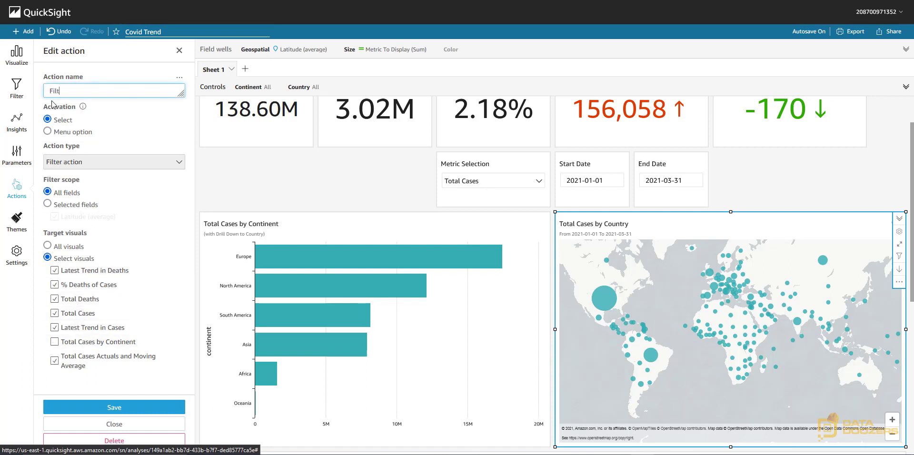
{"action": "type", "text": "Filter by Country - Map"}
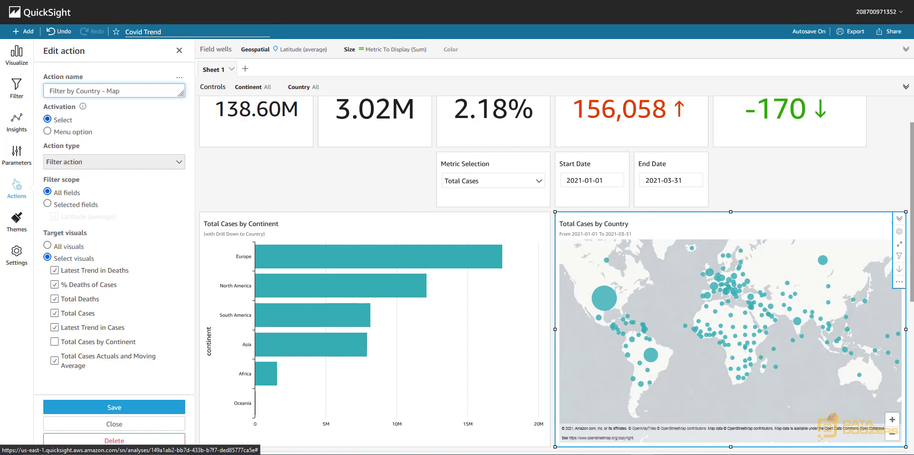